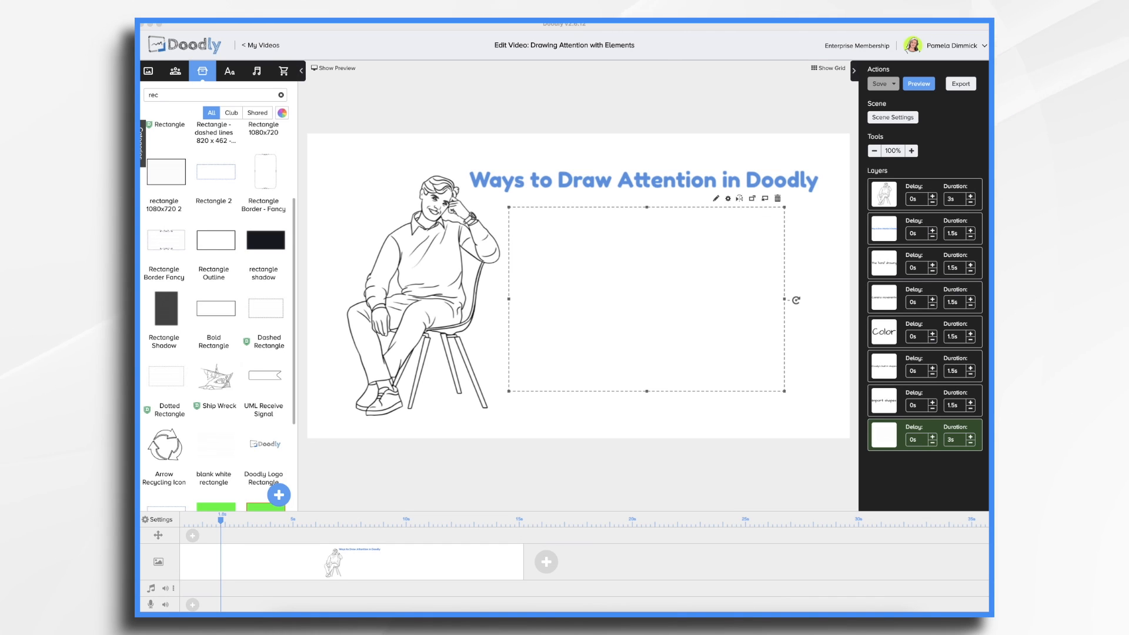
Step: Add the text line The "hand" drawing and place it beneath the blue title
type("The \"hand\" drawing")
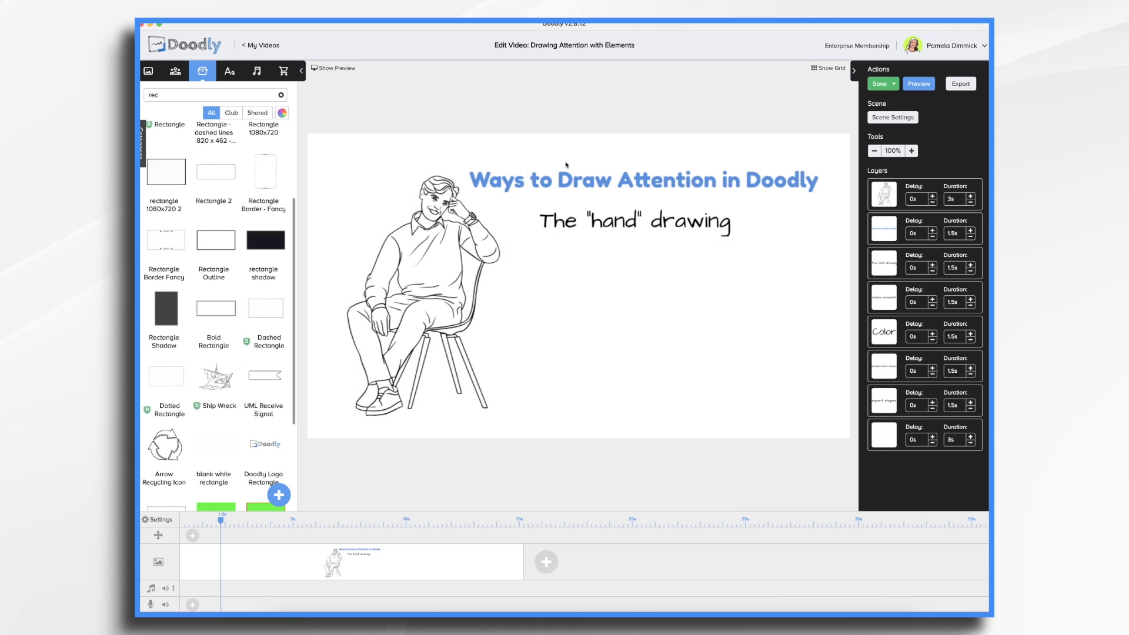
left_click(429, 269)
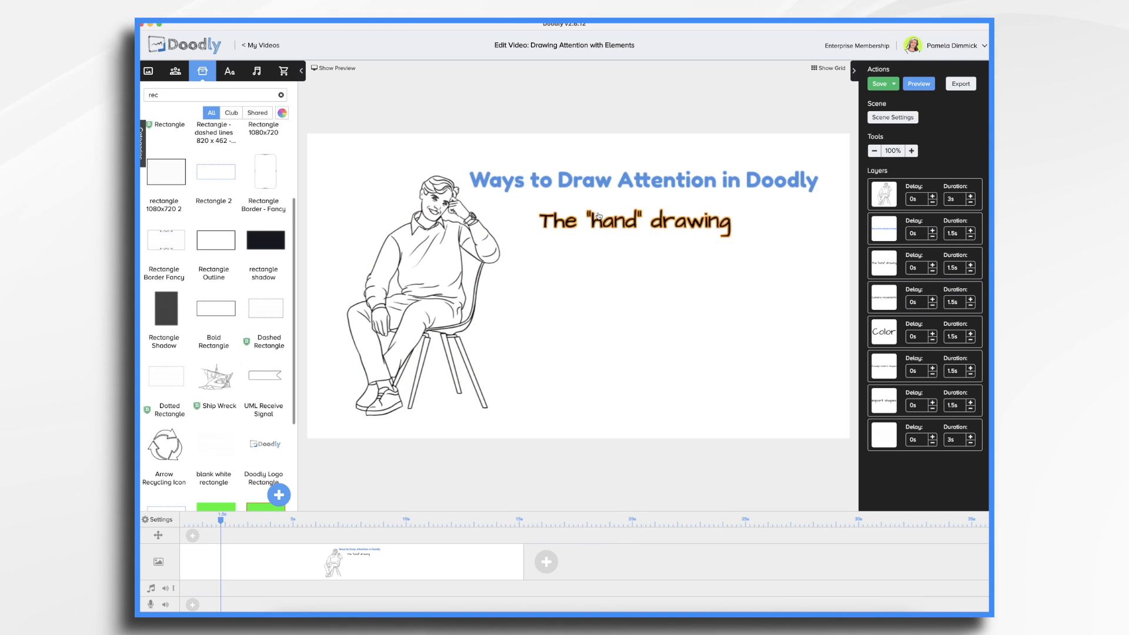
left_click(878, 83)
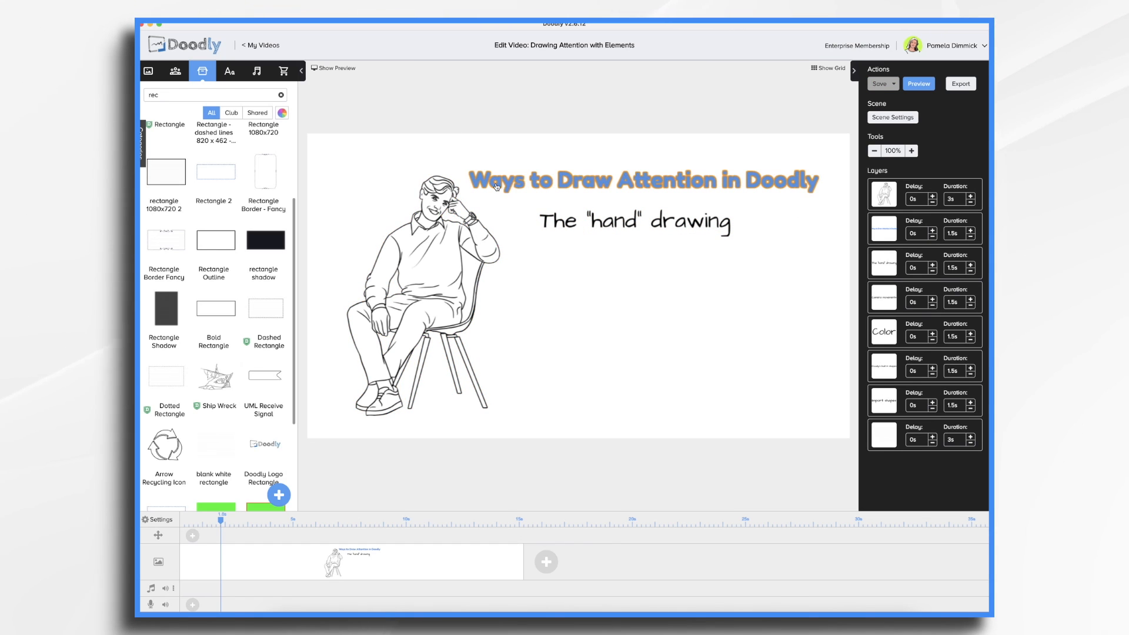
mouse_move(754, 188)
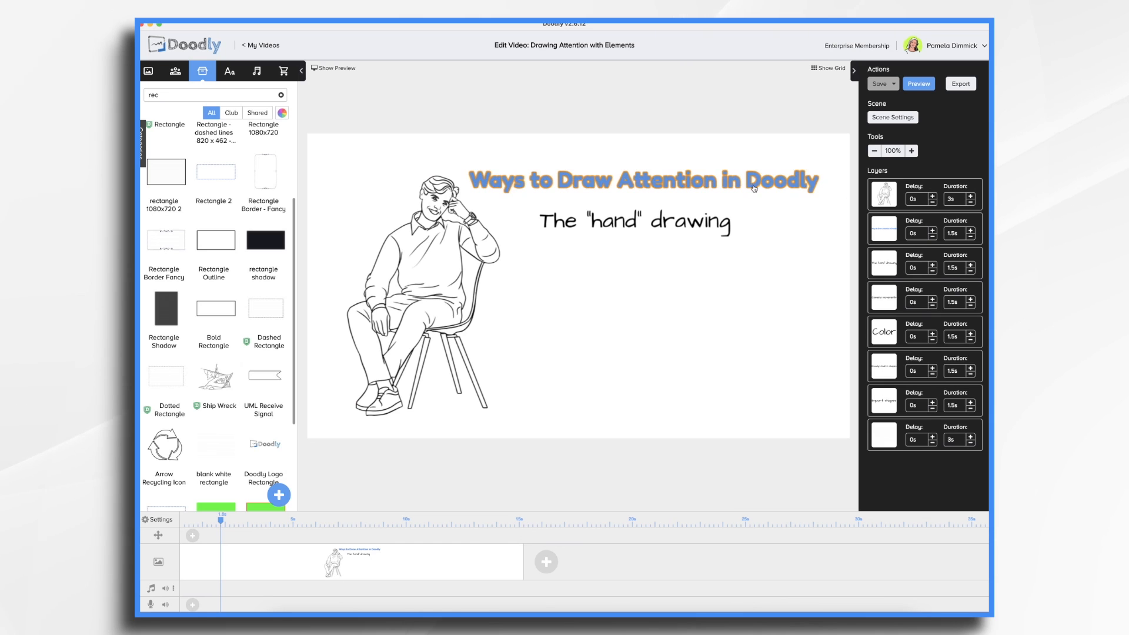
left_click(423, 282)
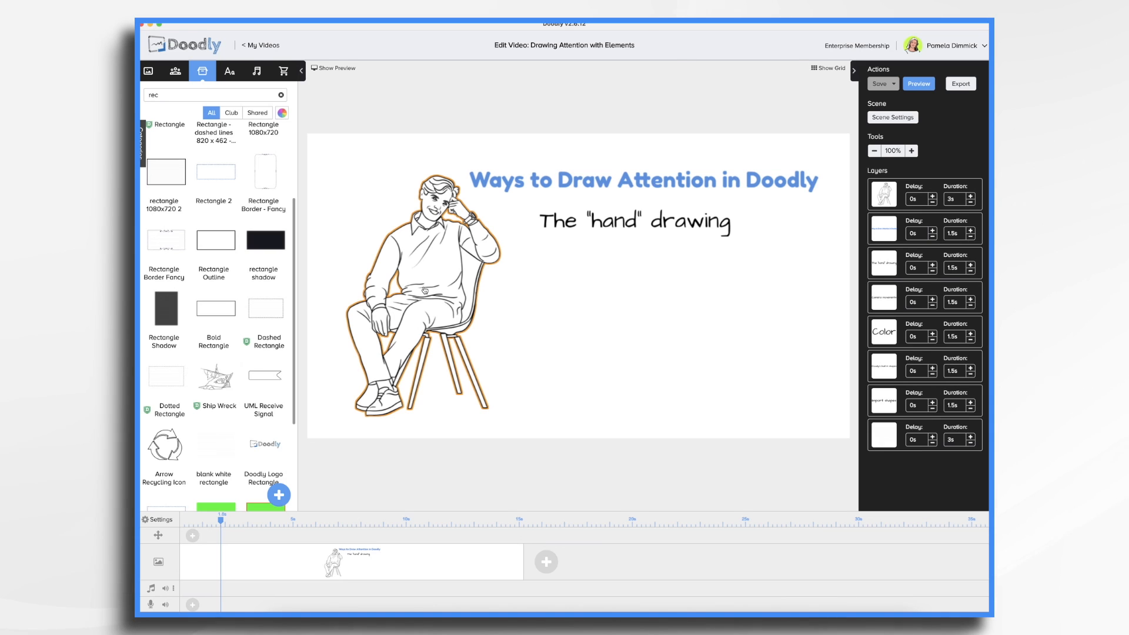
Step: Set the seated man's draw duration to 0s and the title's start delay to 2s
left_click(425, 288)
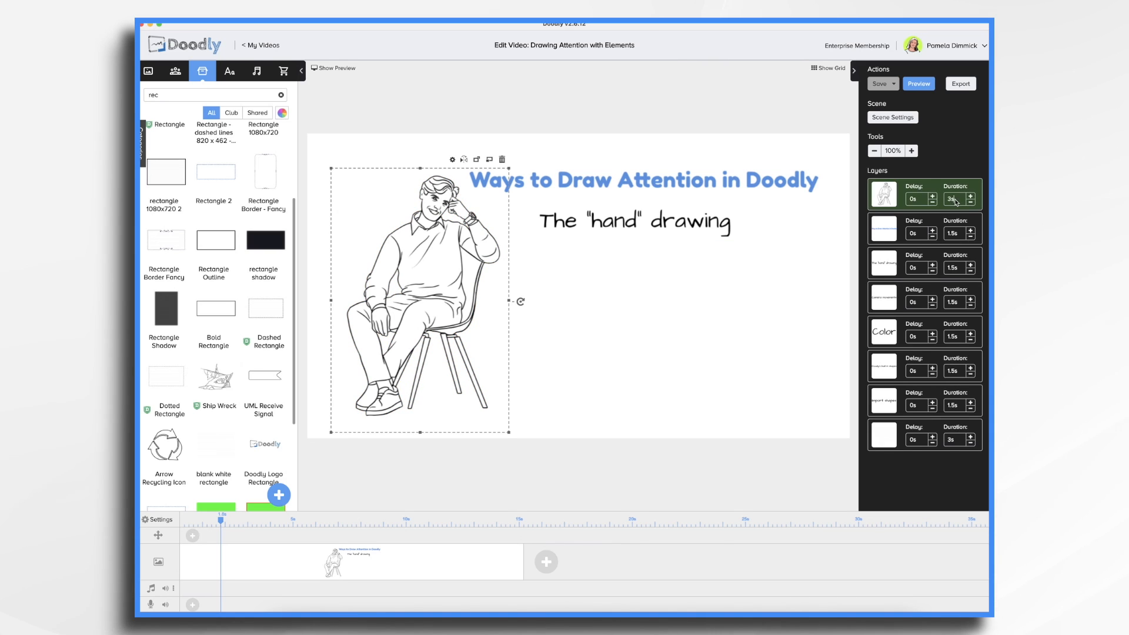
left_click(956, 199)
type("0")
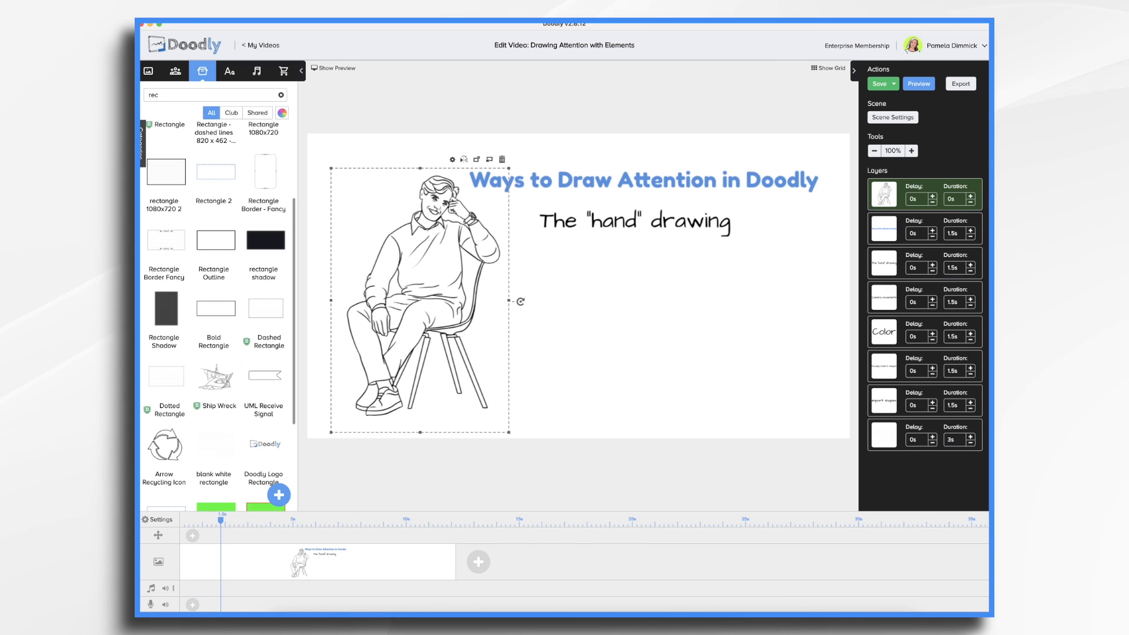
left_click(882, 228)
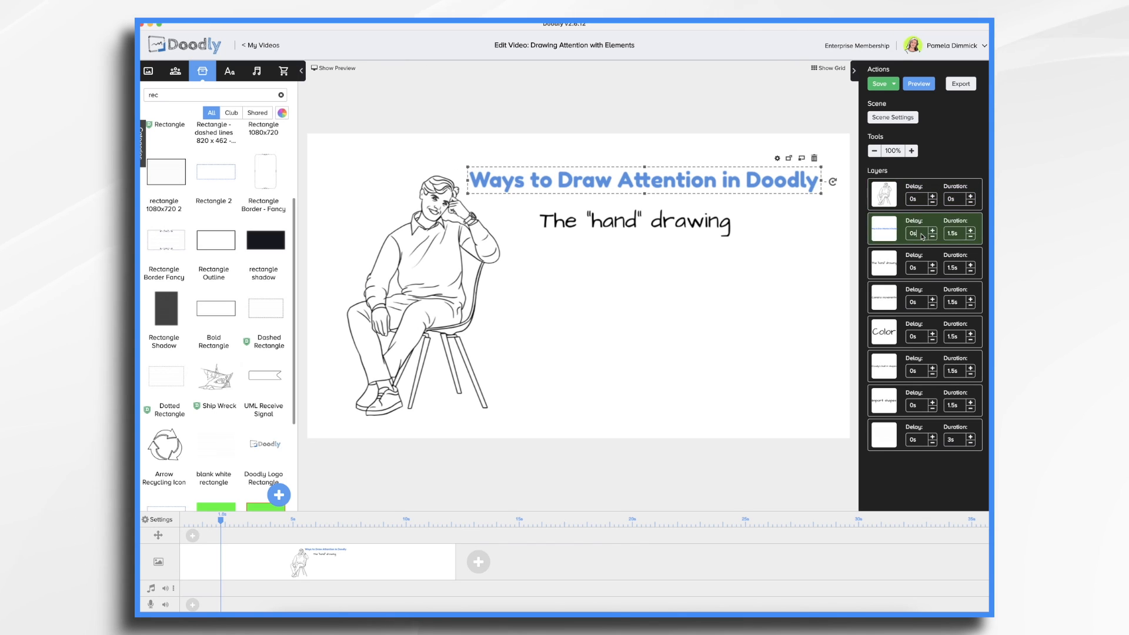
left_click(919, 233)
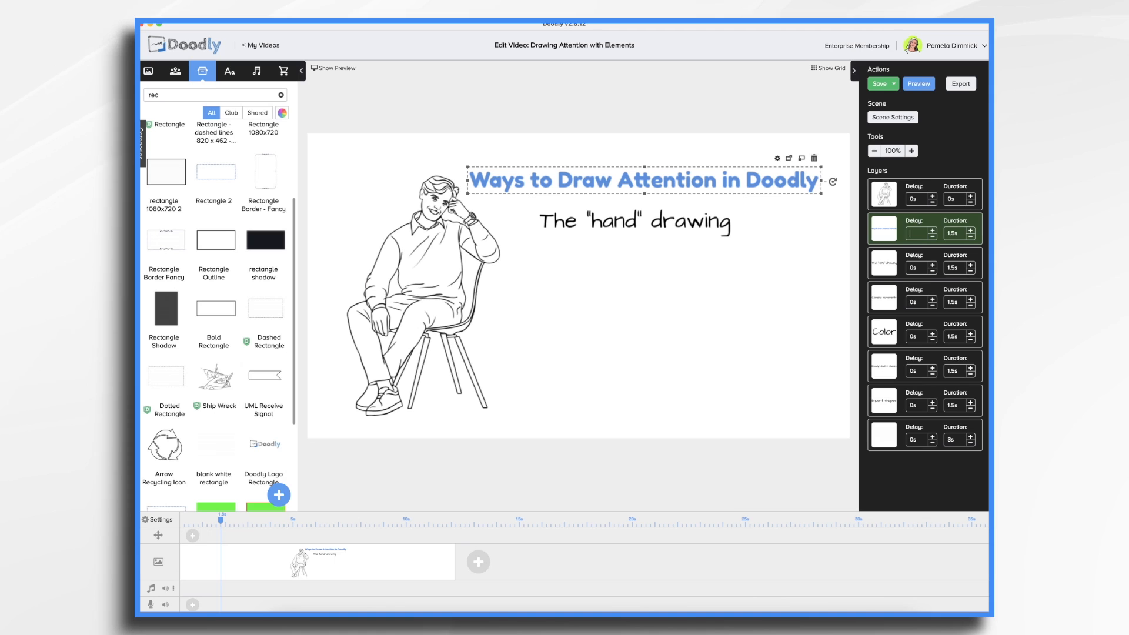
type("2")
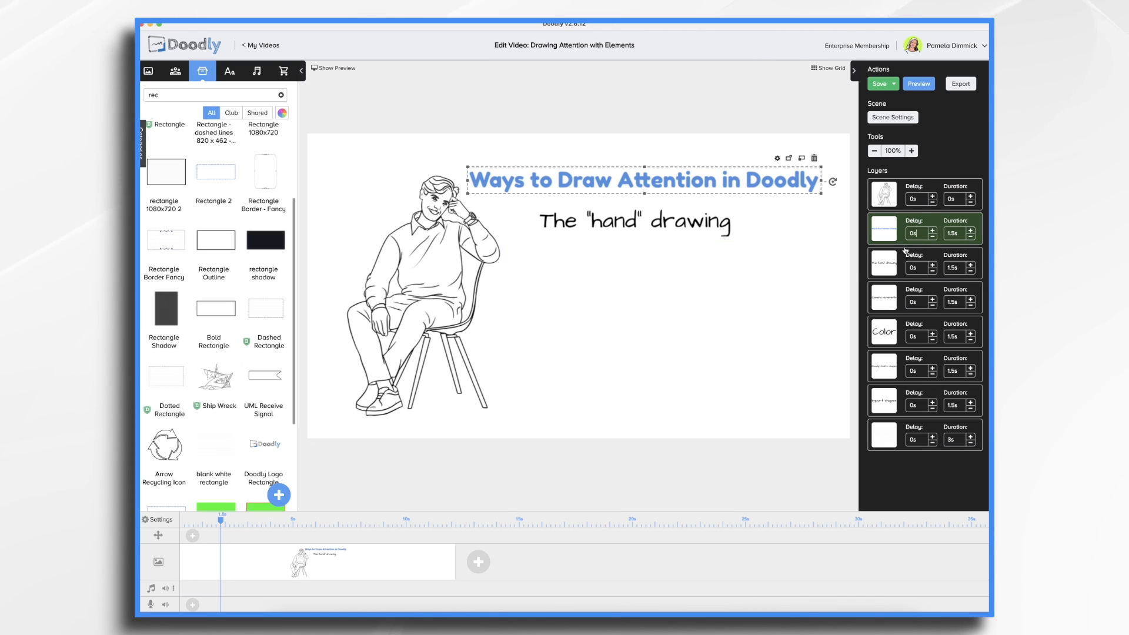
left_click(919, 232)
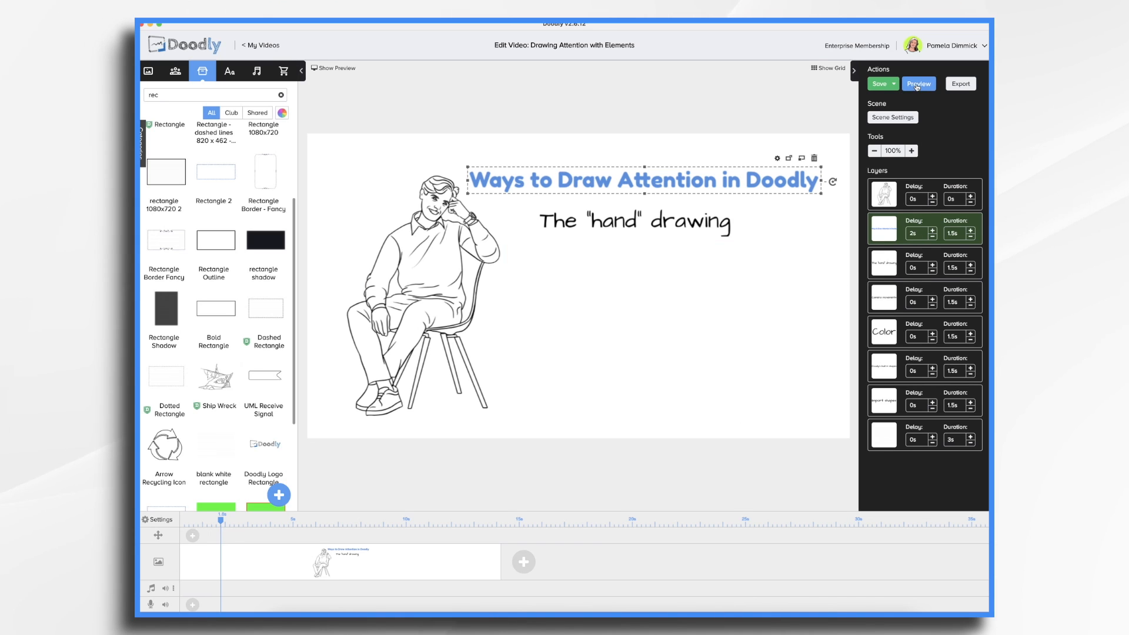
left_click(919, 83)
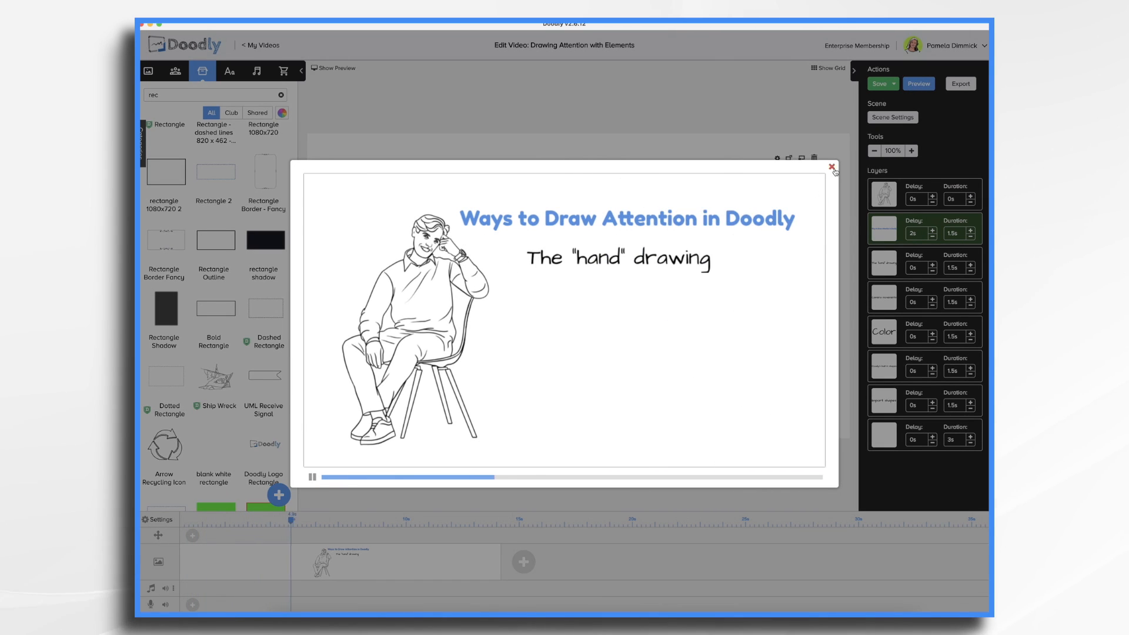
left_click(831, 167)
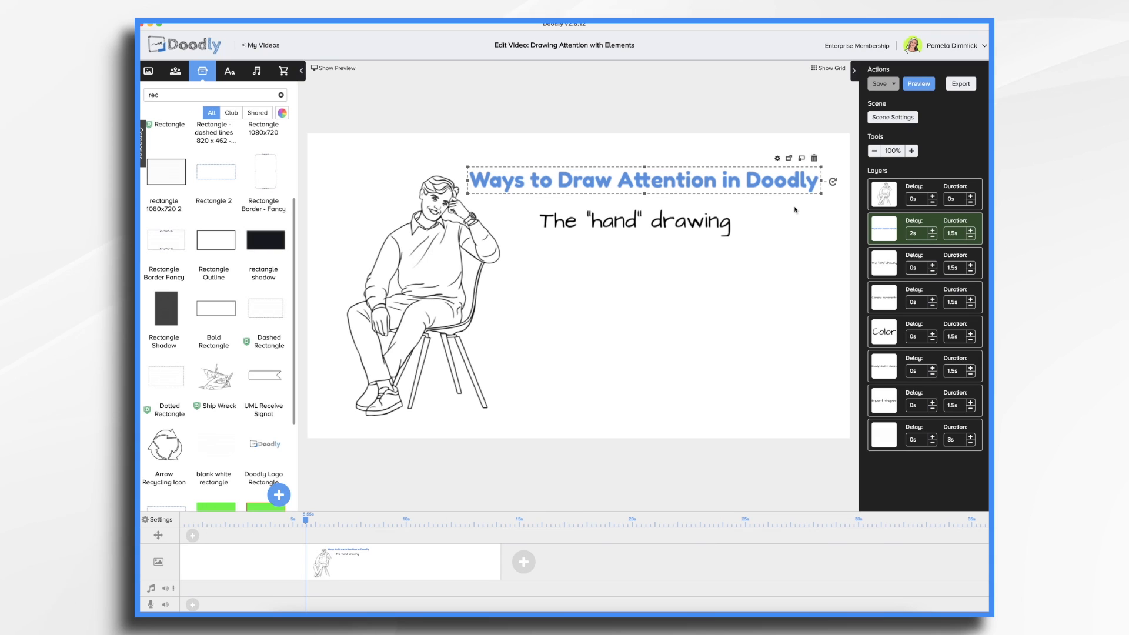
mouse_move(741, 198)
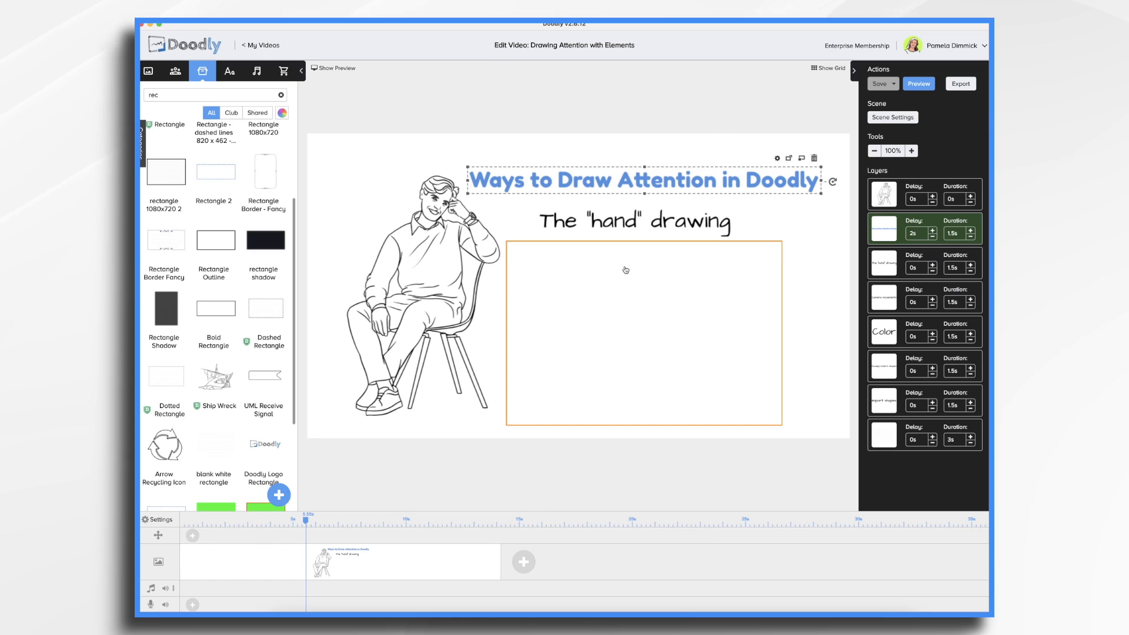
Step: Add the Color, built-in shapes, Import shapes and Camera movements bullets; delete the blank rectangle
left_click(882, 435)
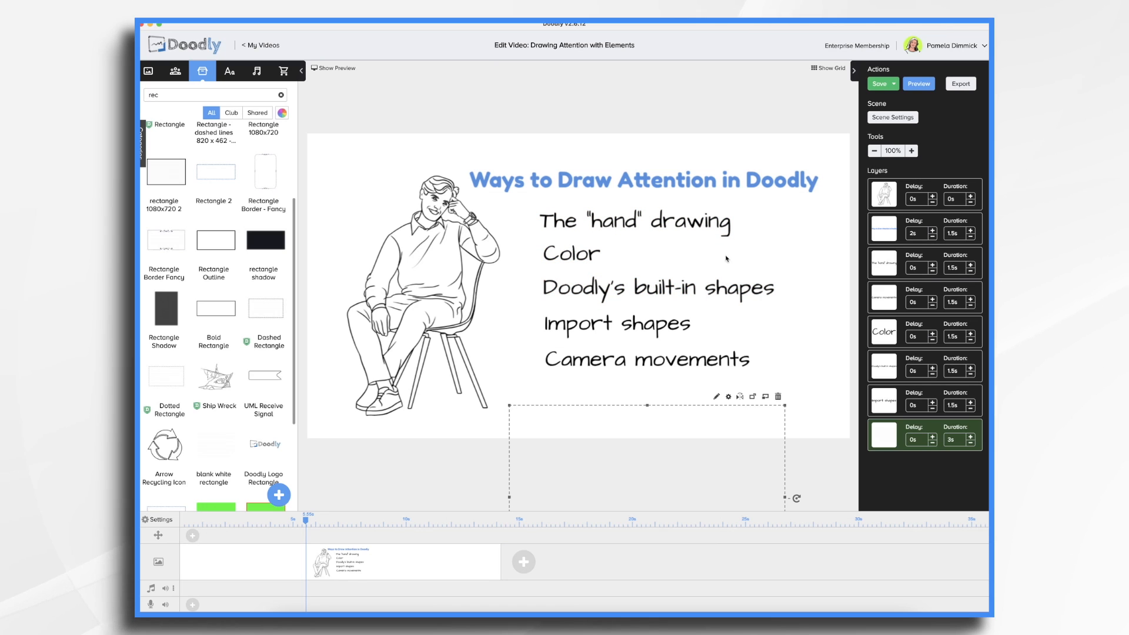
mouse_move(645, 241)
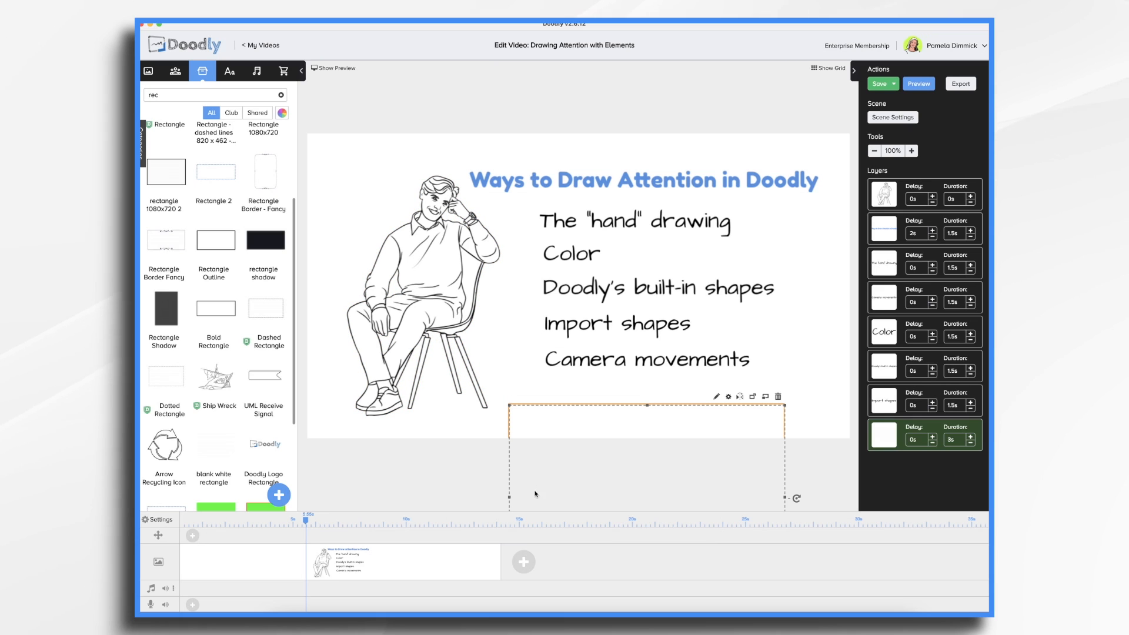
left_click(878, 83)
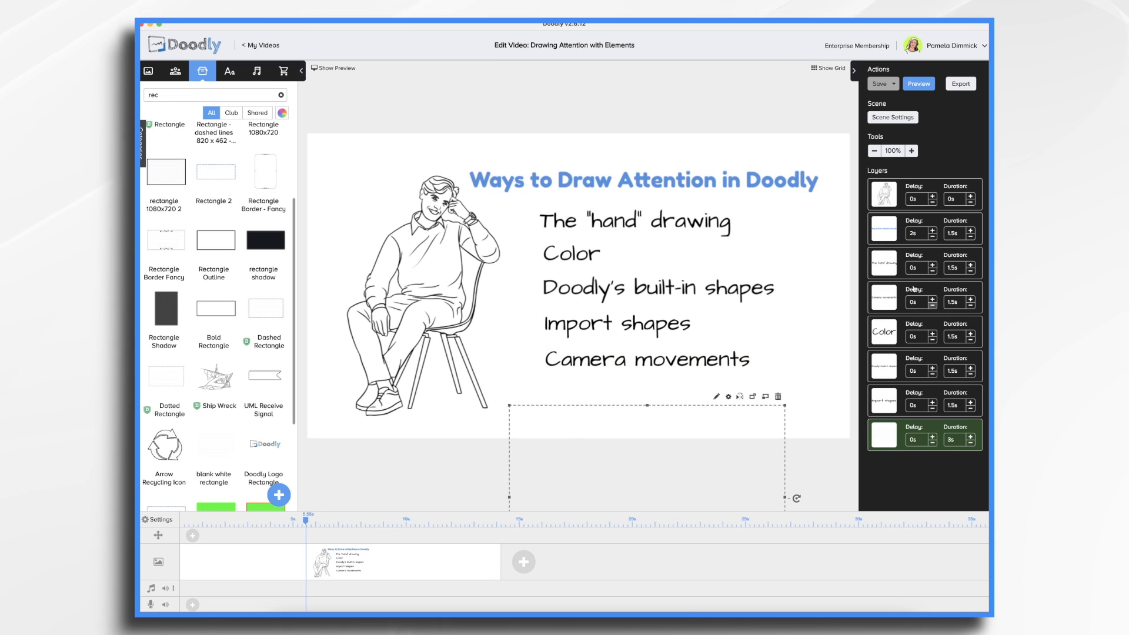
left_click(882, 263)
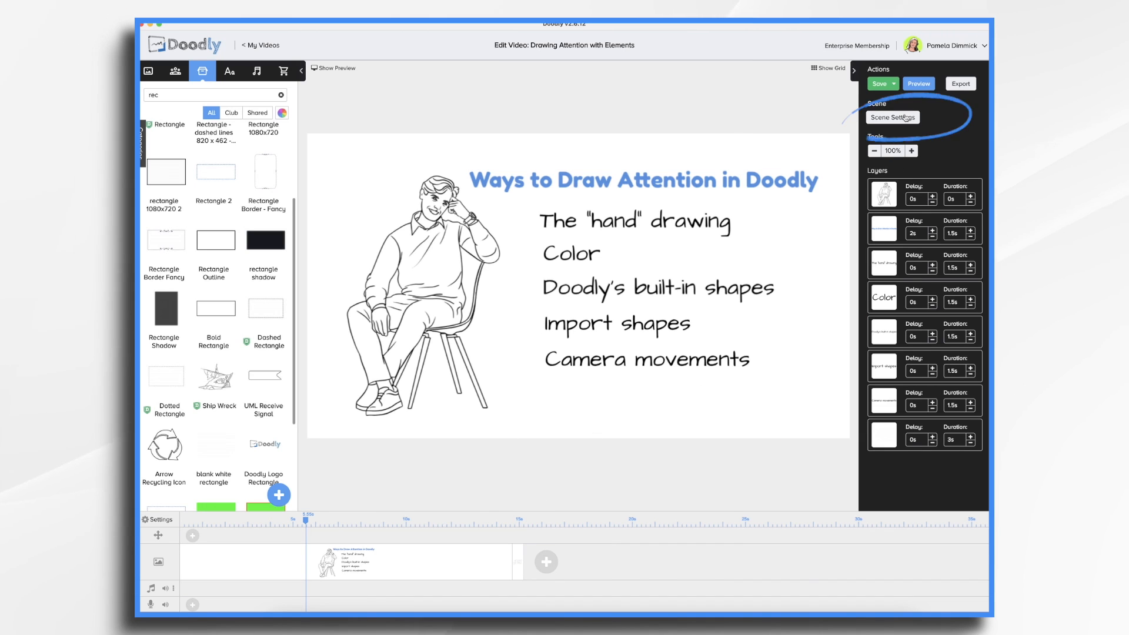
left_click(892, 117)
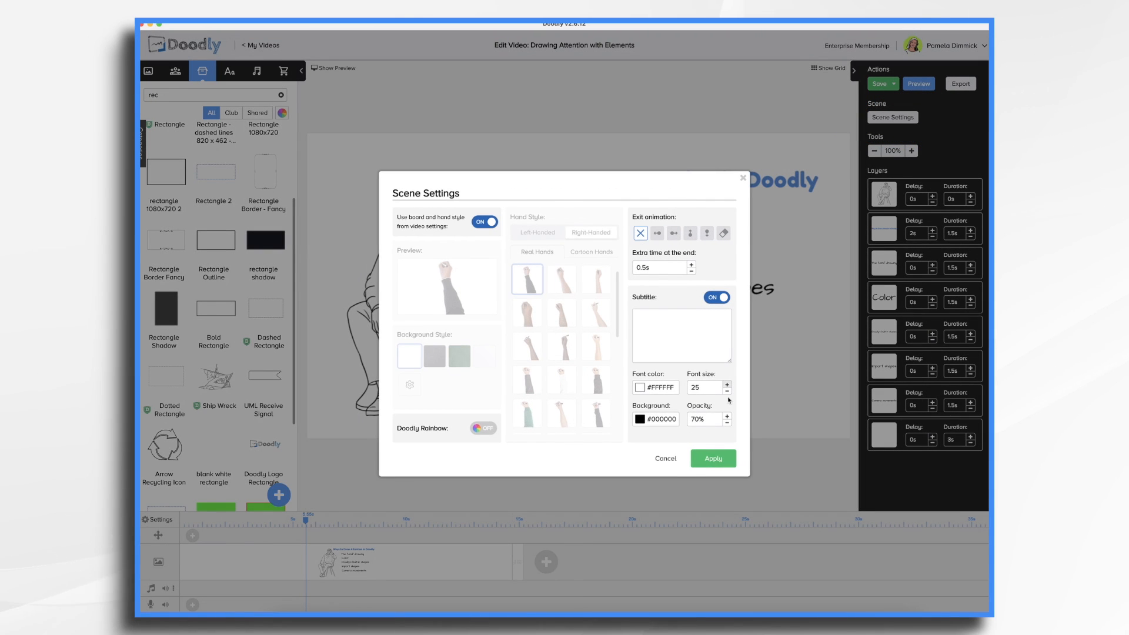
left_click(712, 458)
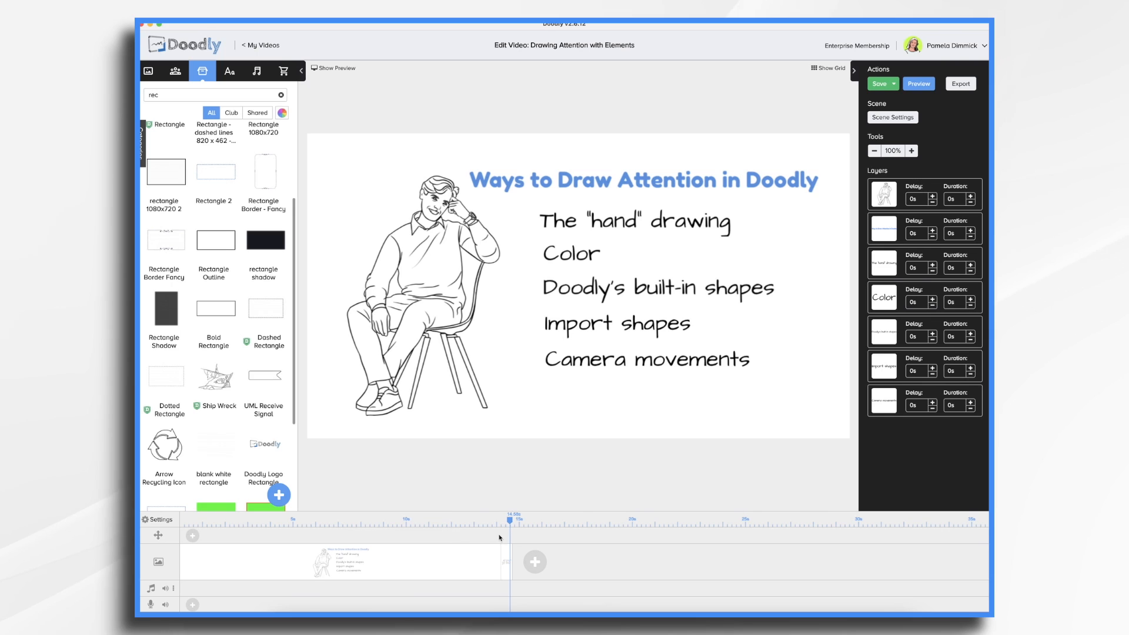
mouse_move(508, 568)
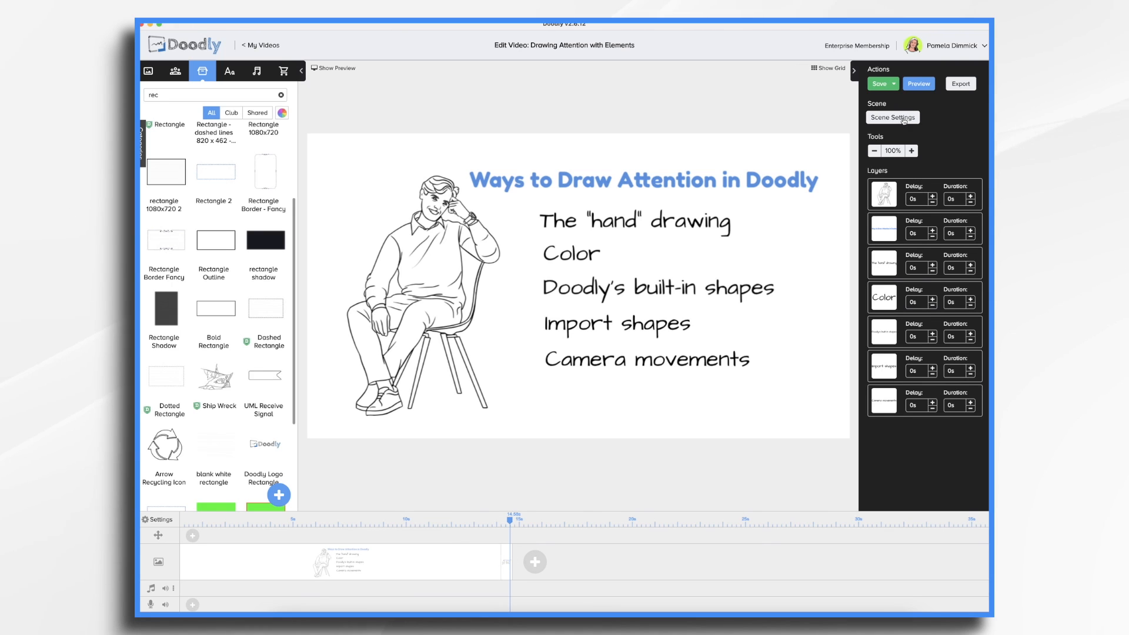
mouse_move(541, 525)
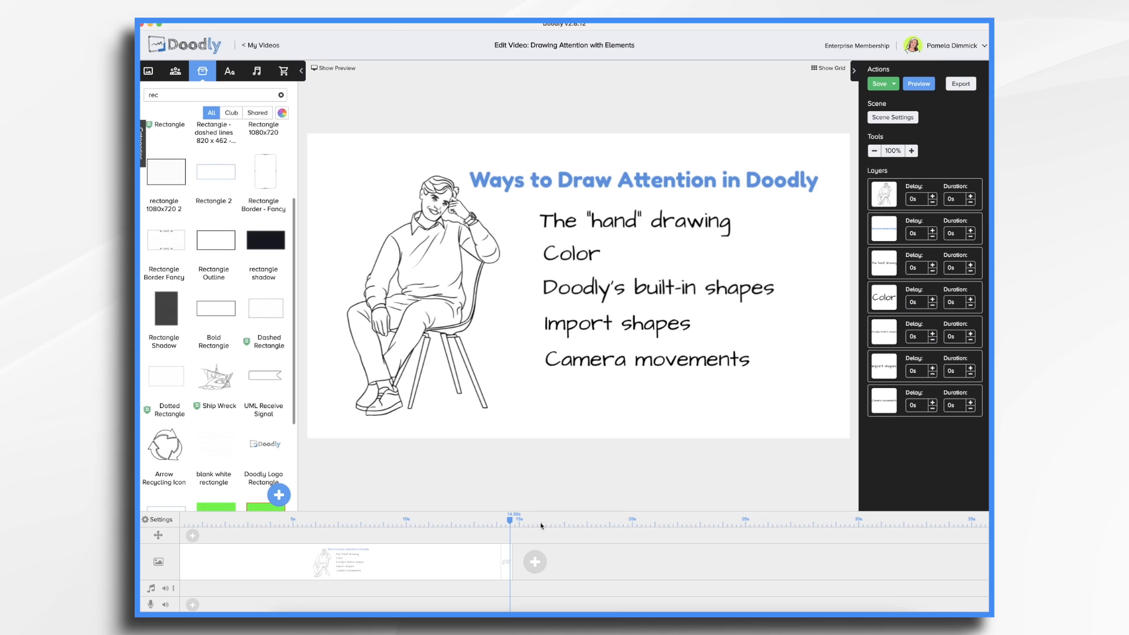
Step: Apply a 7-second end hold and exit animation to the first scene
left_click(892, 117)
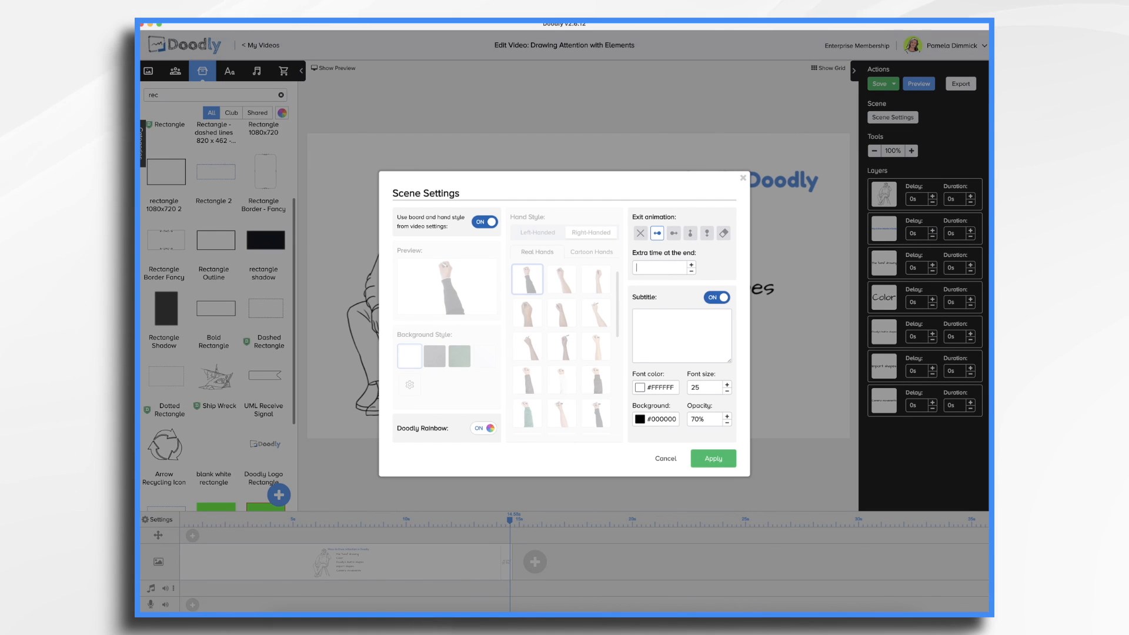
type("7s")
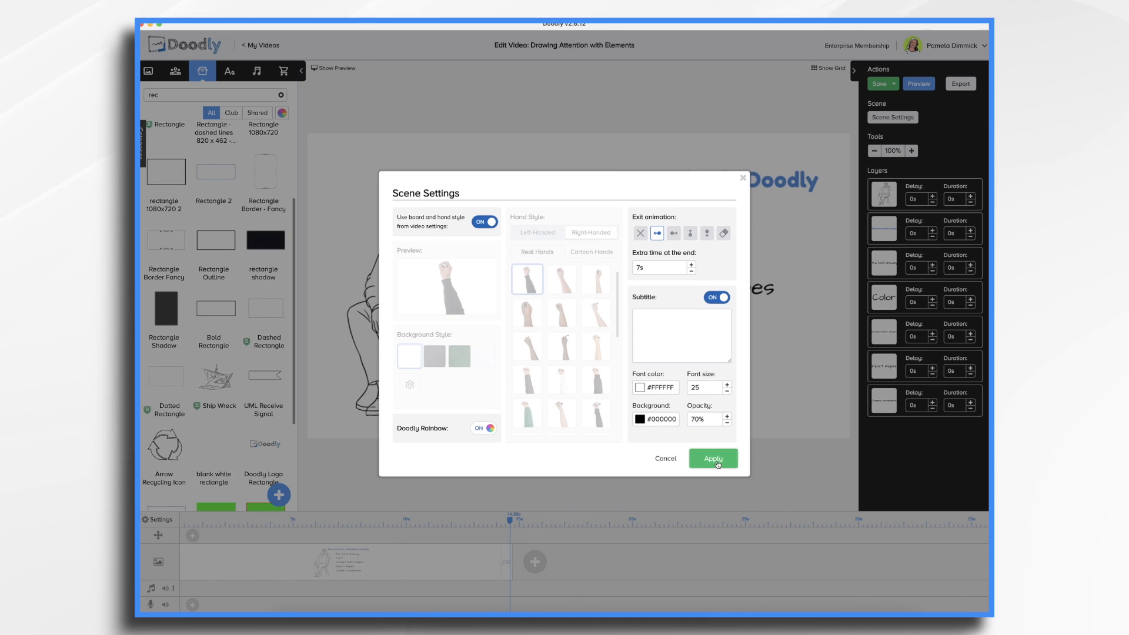
left_click(711, 458)
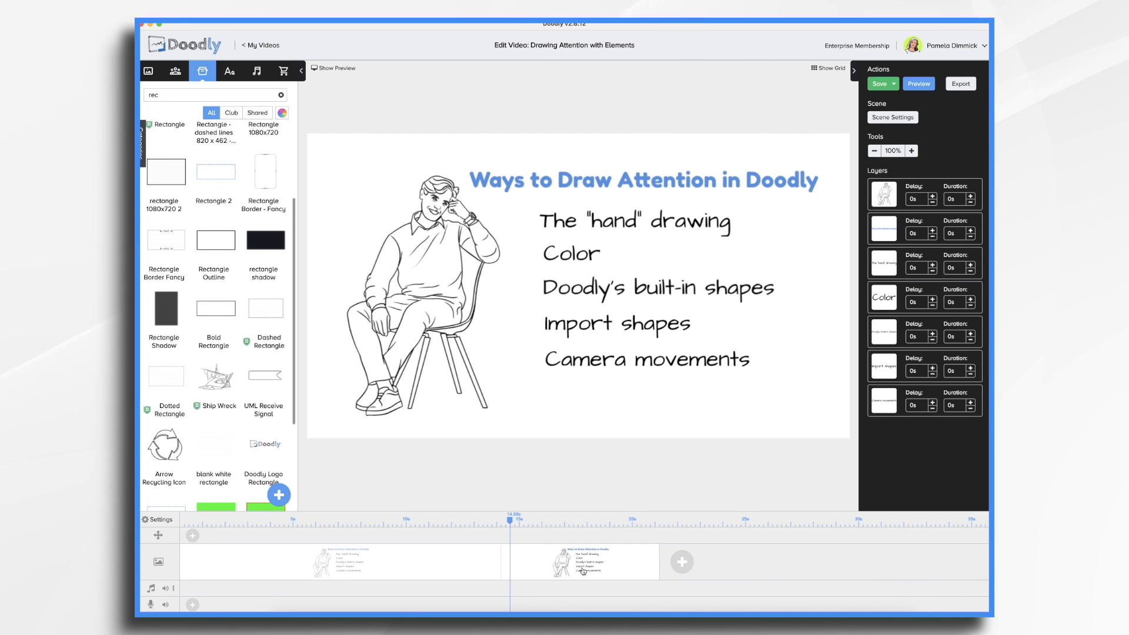
Step: Save the video and confirm the second scene's settings
left_click(878, 83)
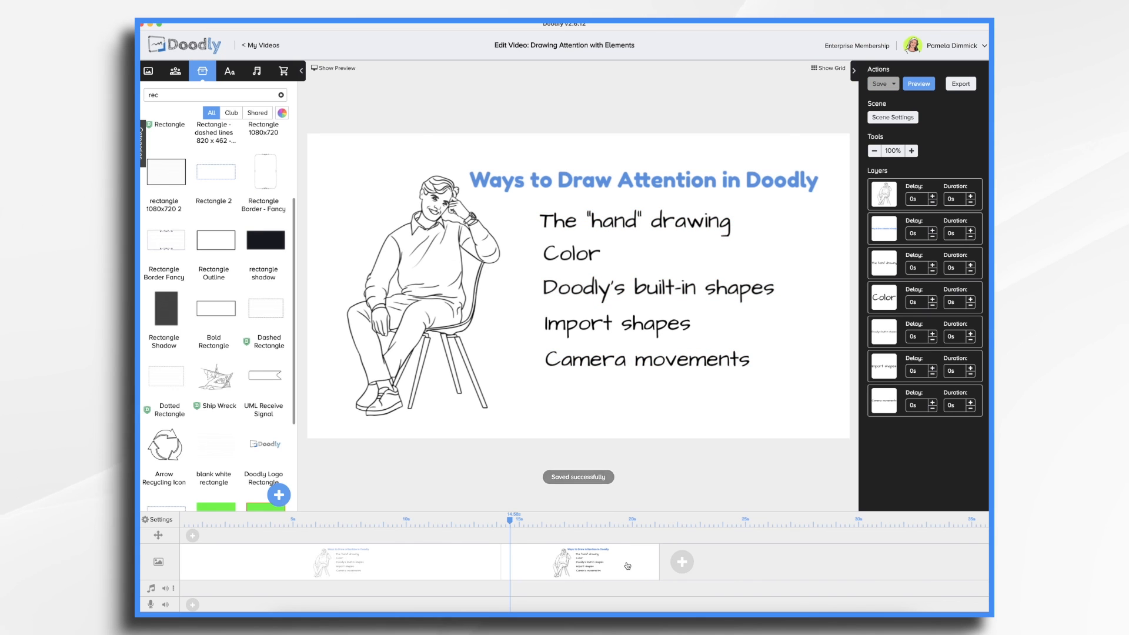
left_click(892, 117)
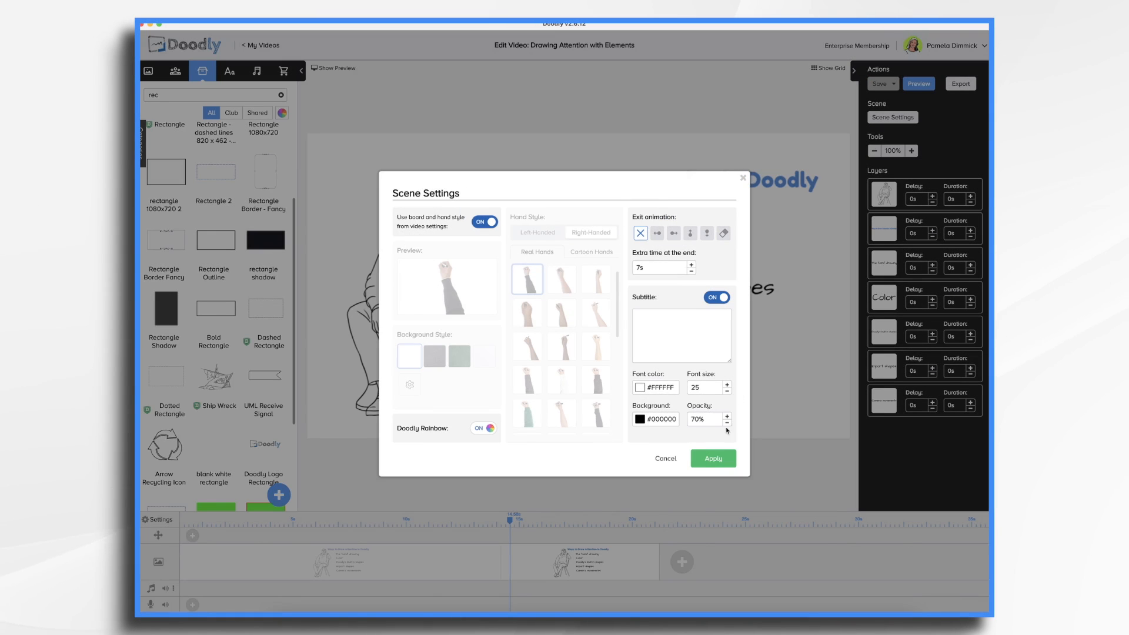
left_click(712, 457)
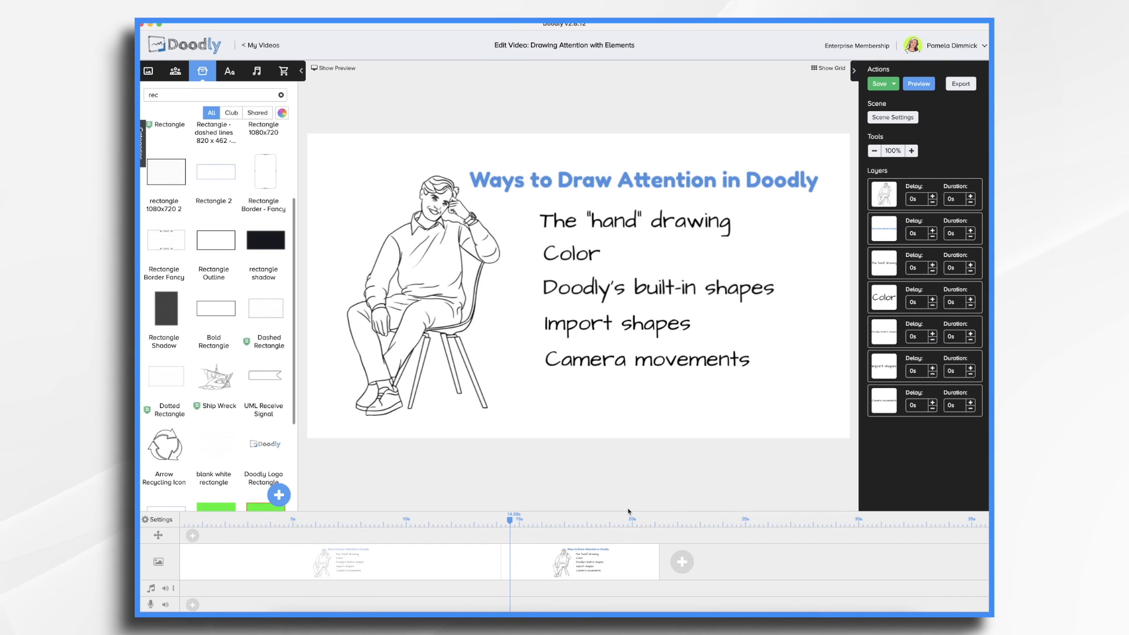
Step: Duplicate the bullet-list scene twice more, then select the first scene
left_click(680, 561)
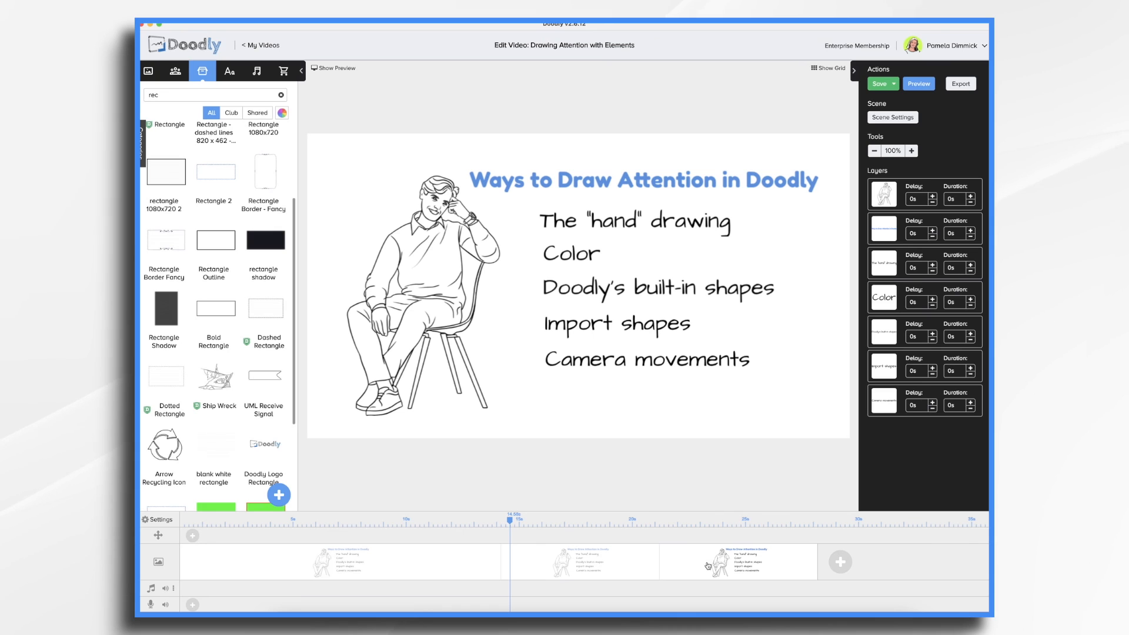
right_click(708, 564)
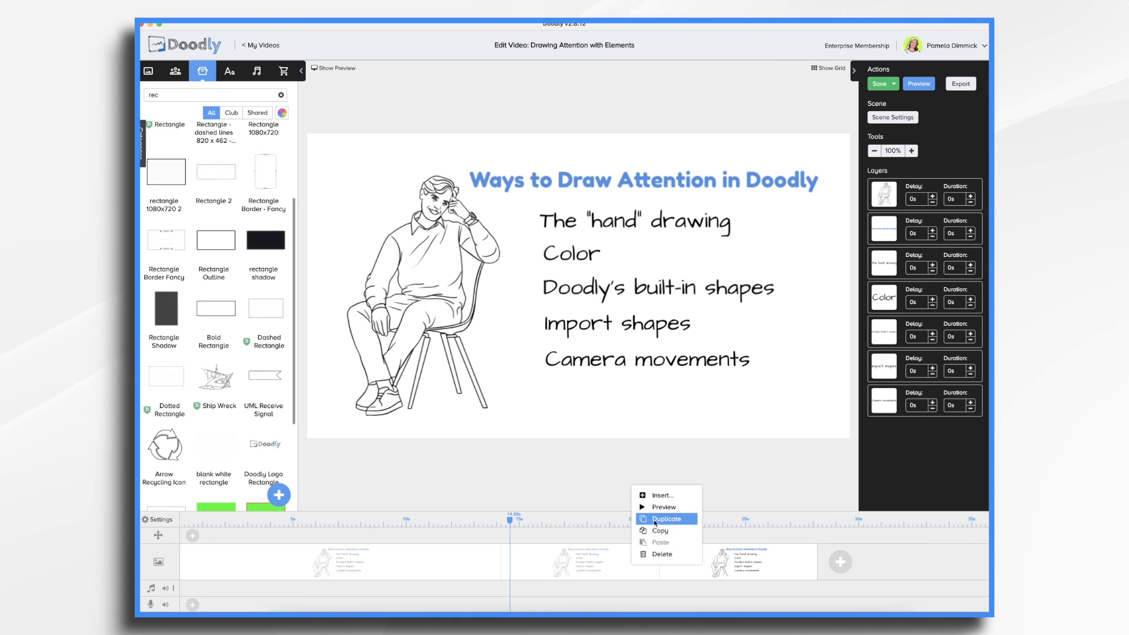
left_click(666, 518)
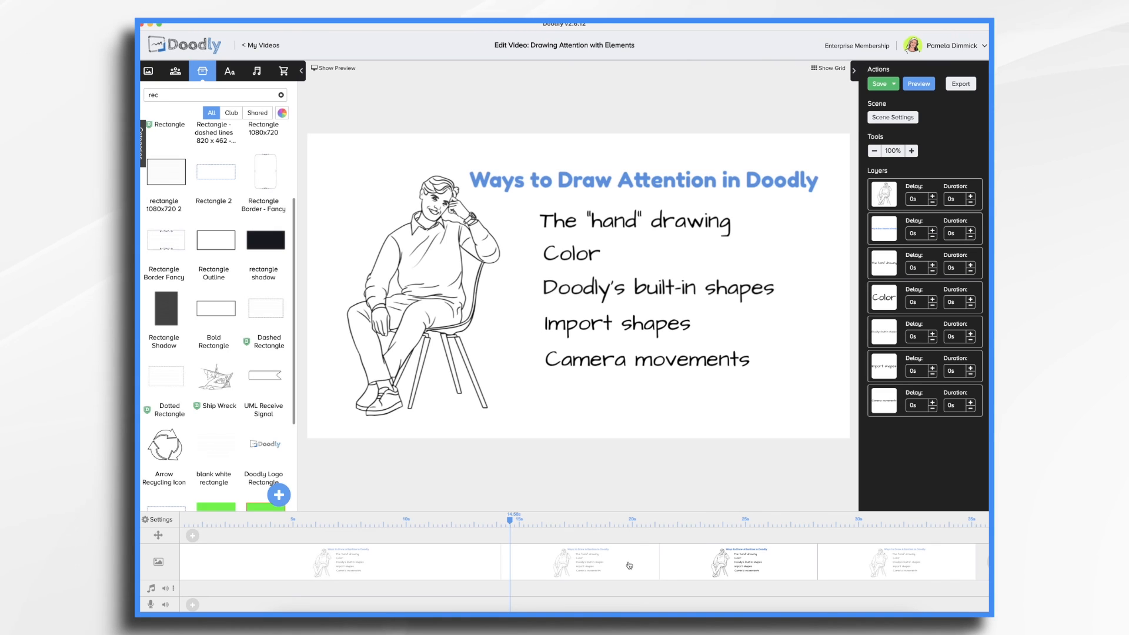
mouse_move(645, 522)
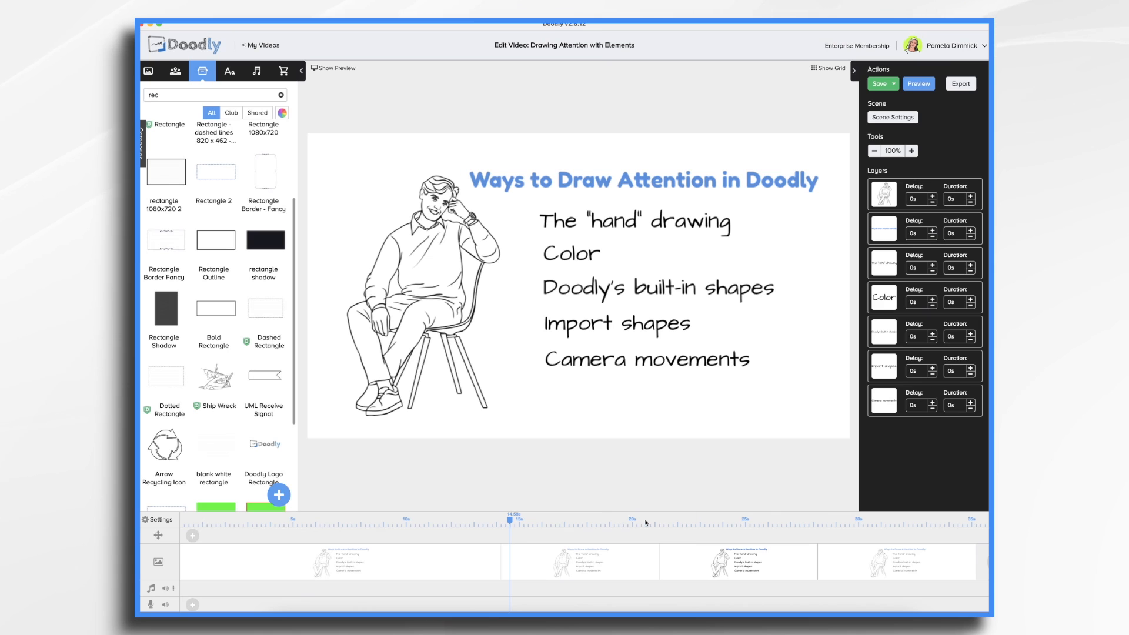
mouse_move(590, 508)
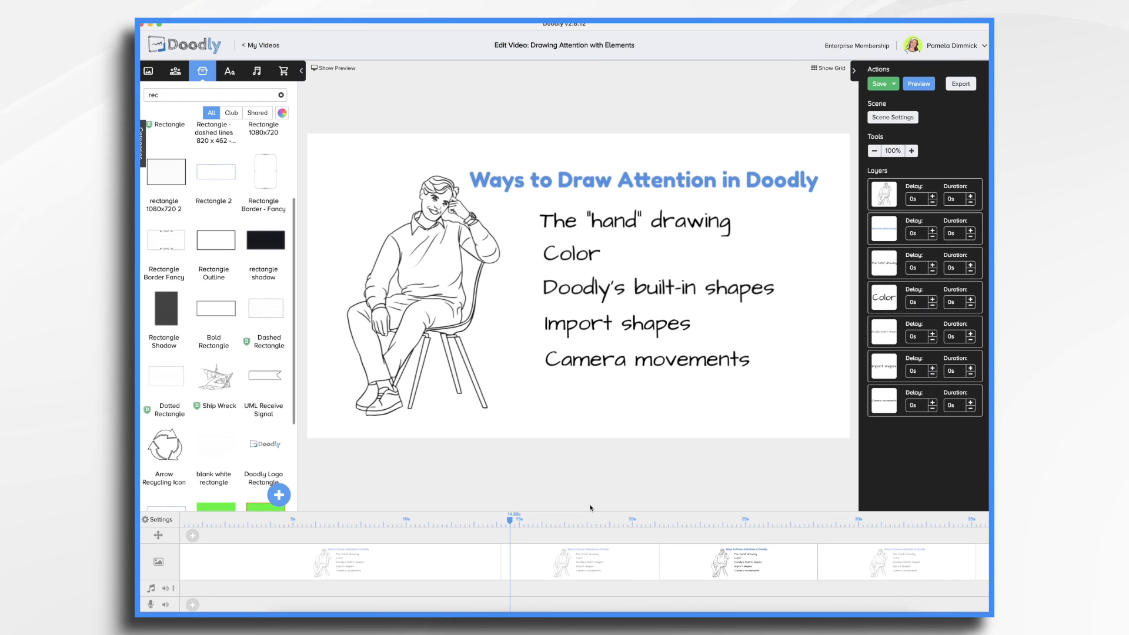
left_click(918, 83)
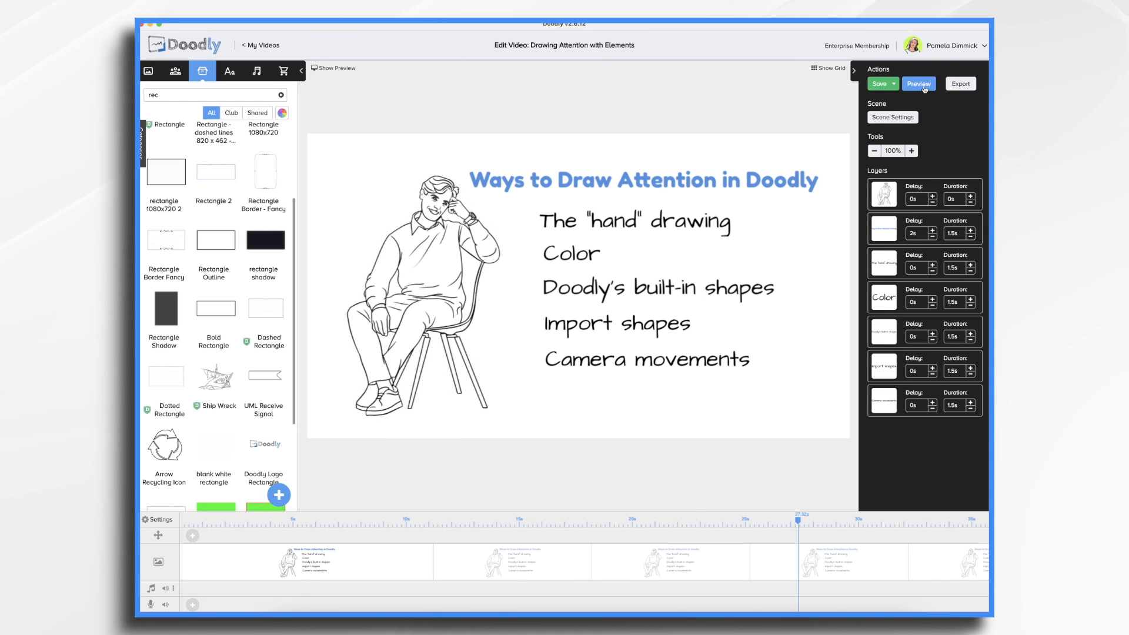
left_click(918, 83)
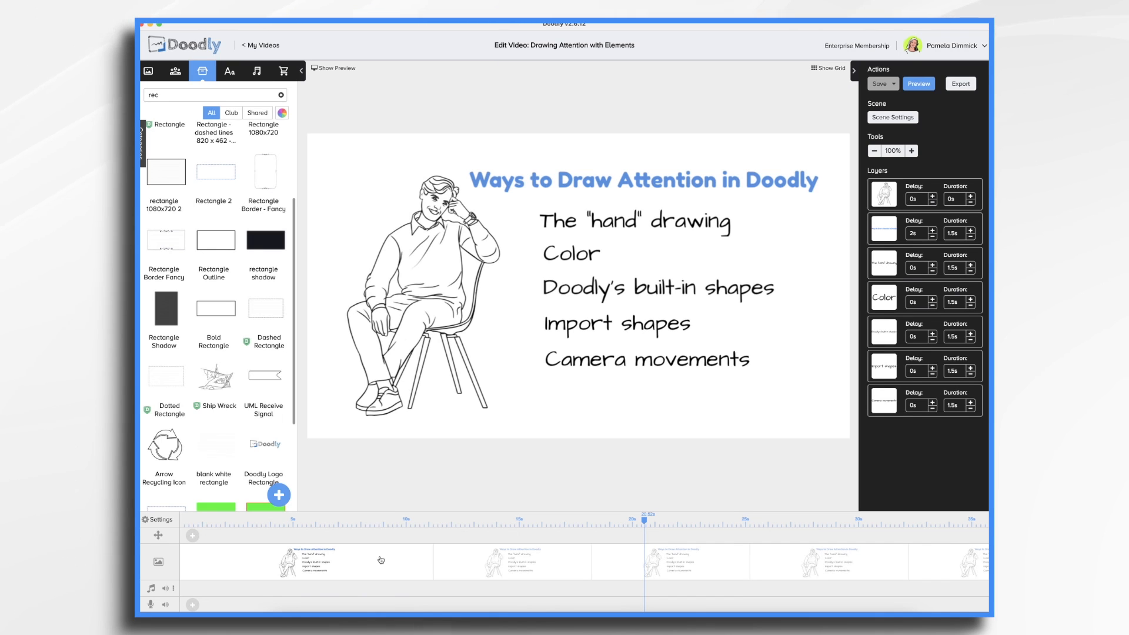
mouse_move(536, 544)
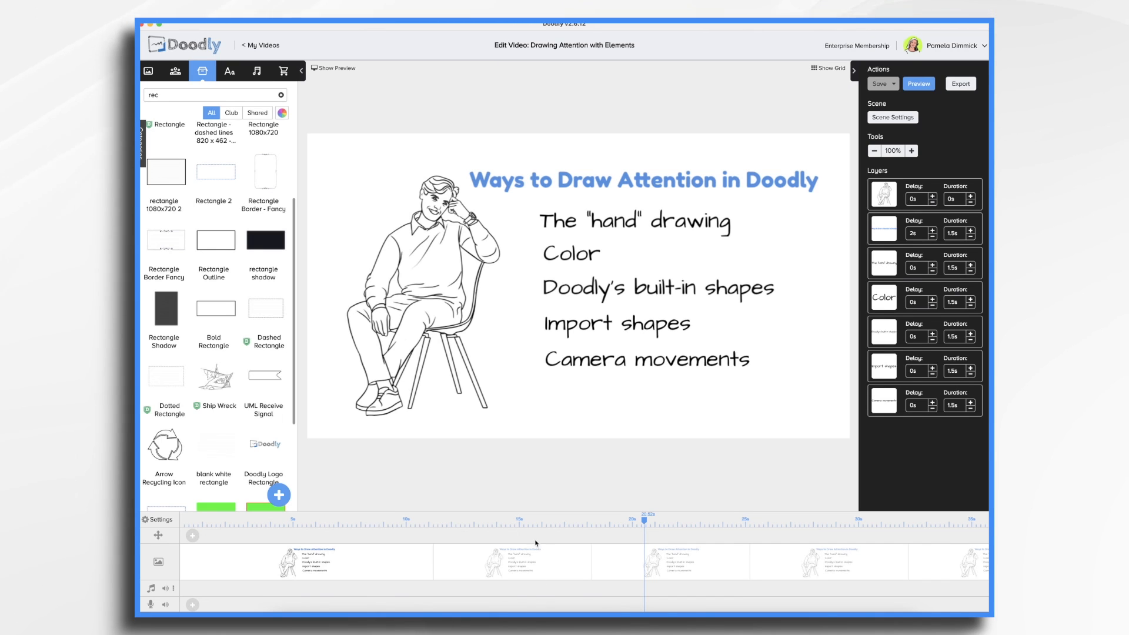
Step: Recolor the second scene's The "hand" drawing bullet to red (#D0021B)
left_click(634, 221)
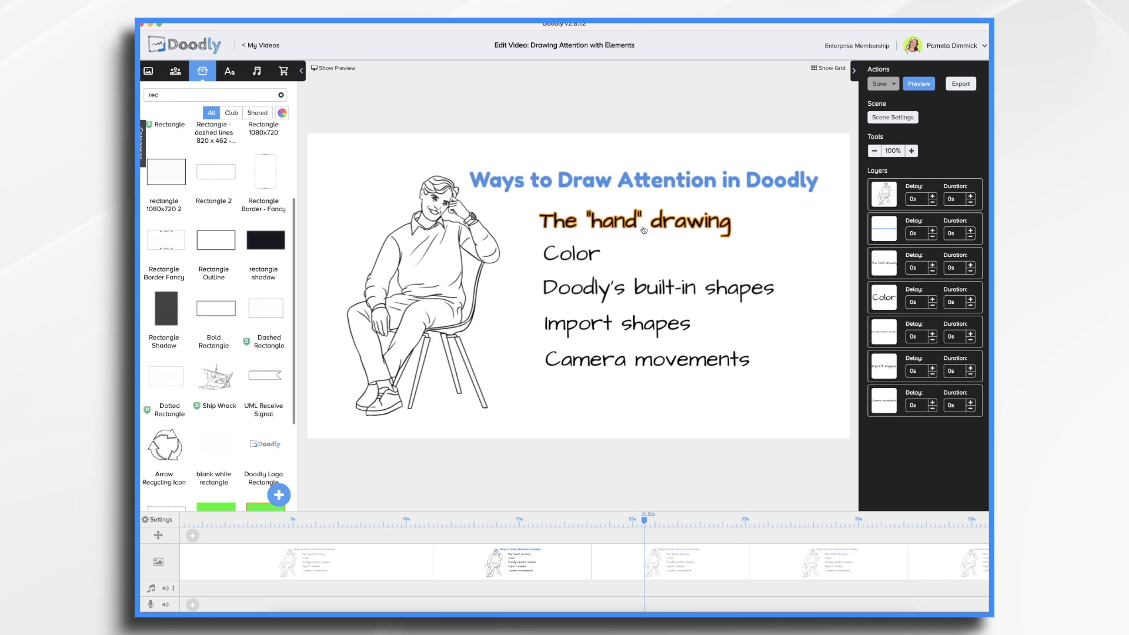
left_click(633, 221)
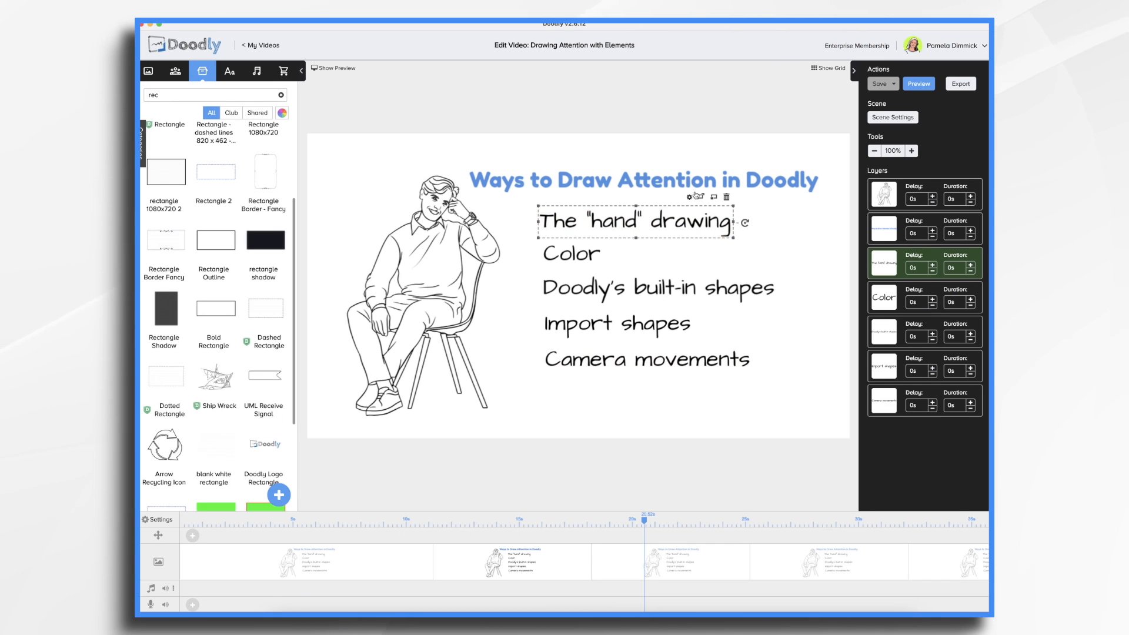
left_click(689, 197)
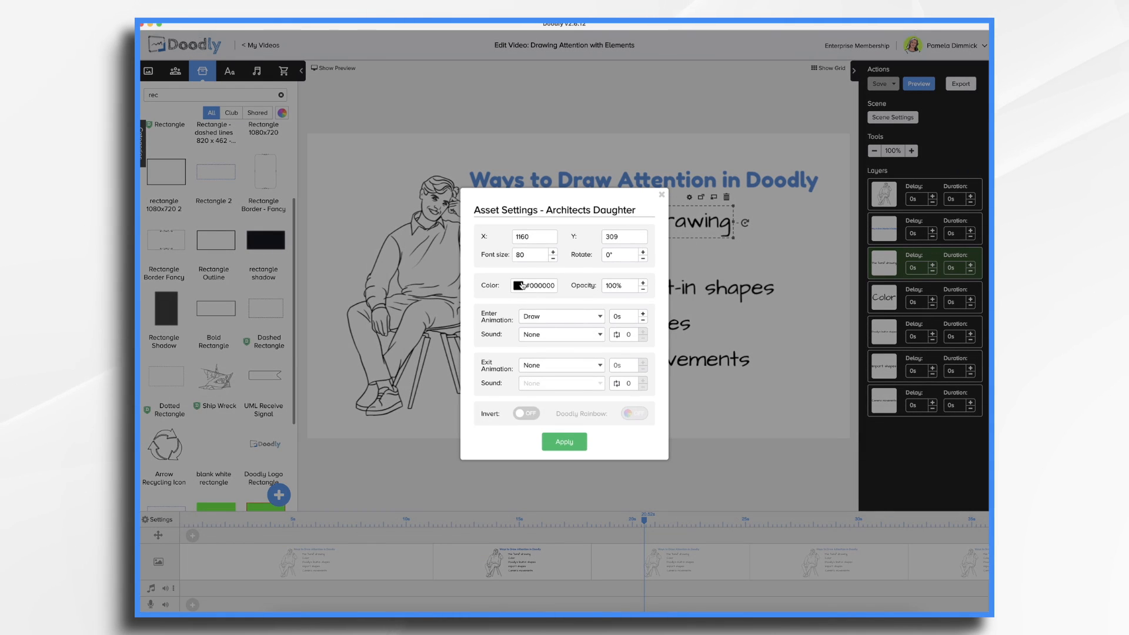
left_click(517, 285)
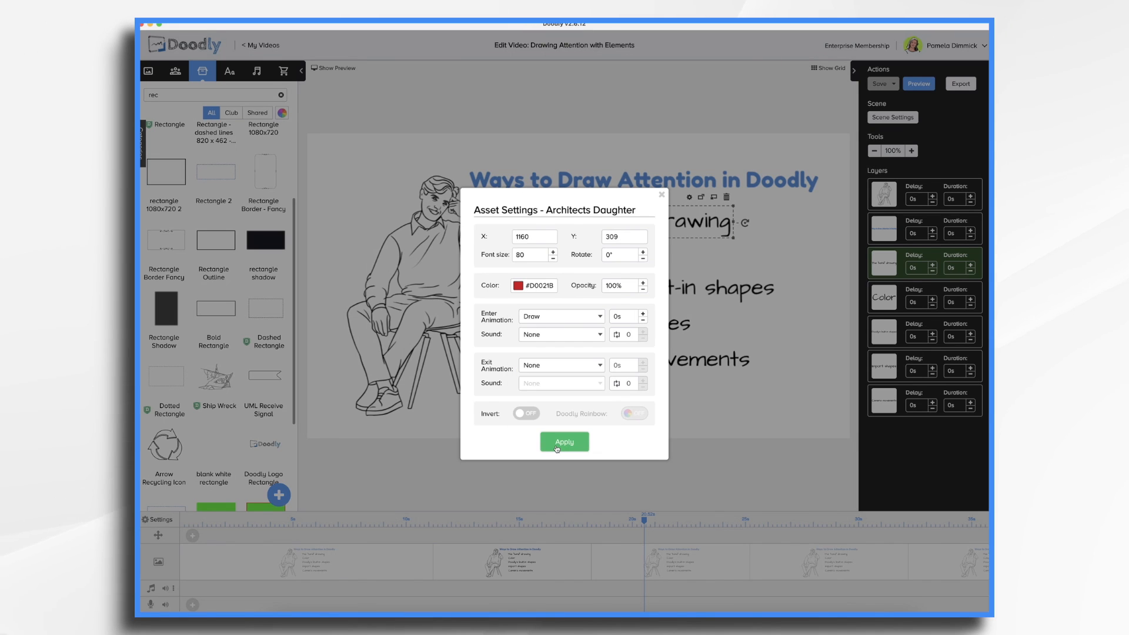
left_click(564, 441)
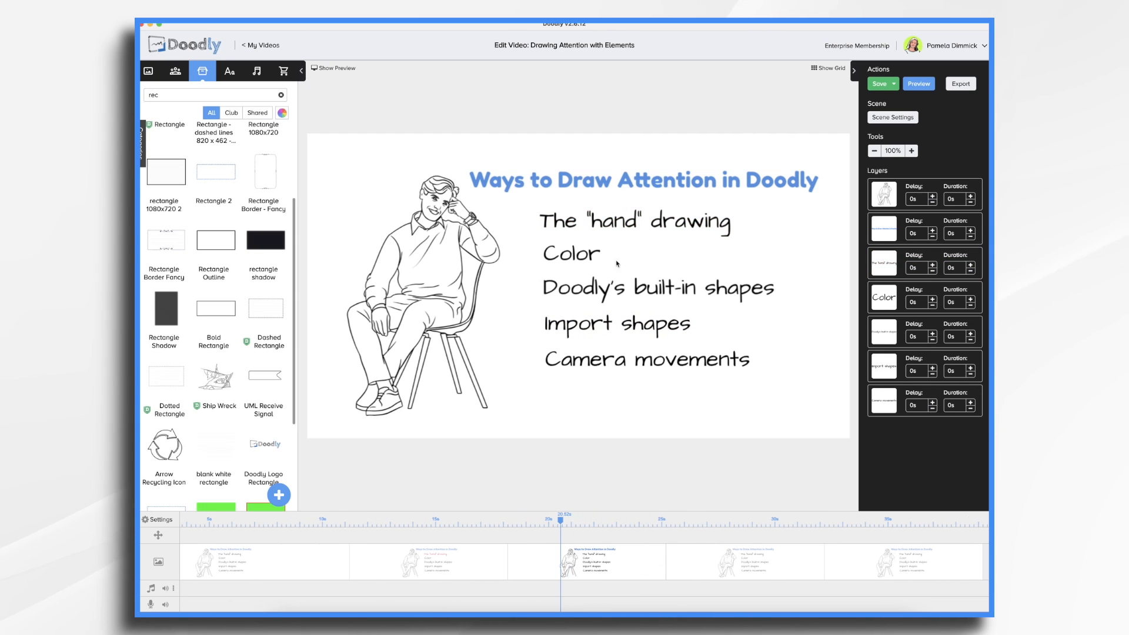
Step: Turn the Color bullet red in this scene copy
left_click(570, 254)
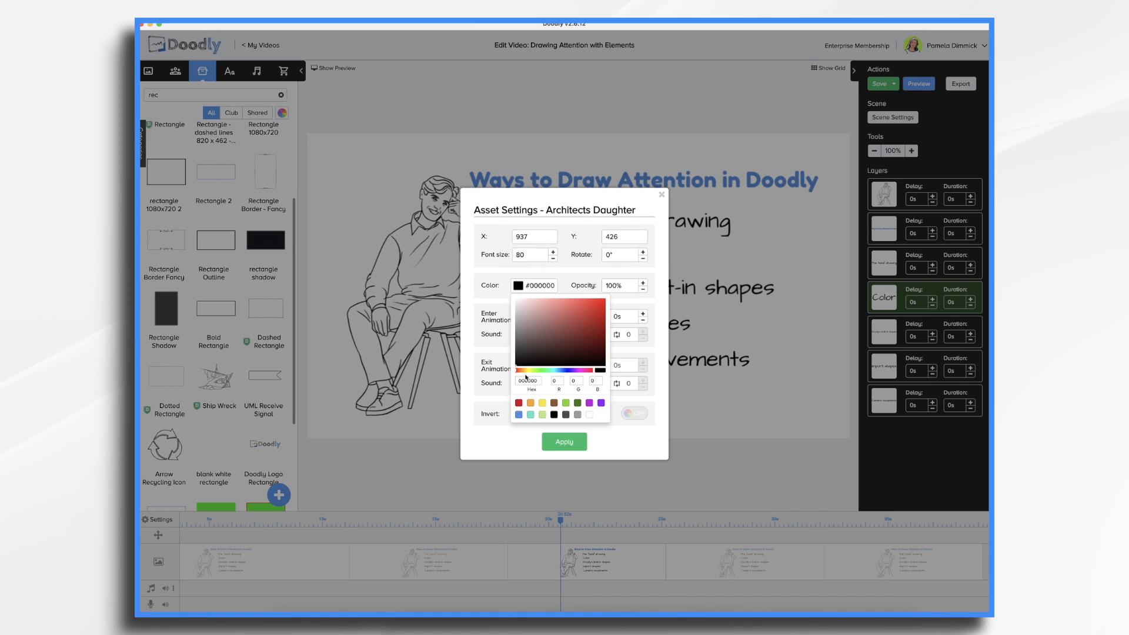
left_click(604, 311)
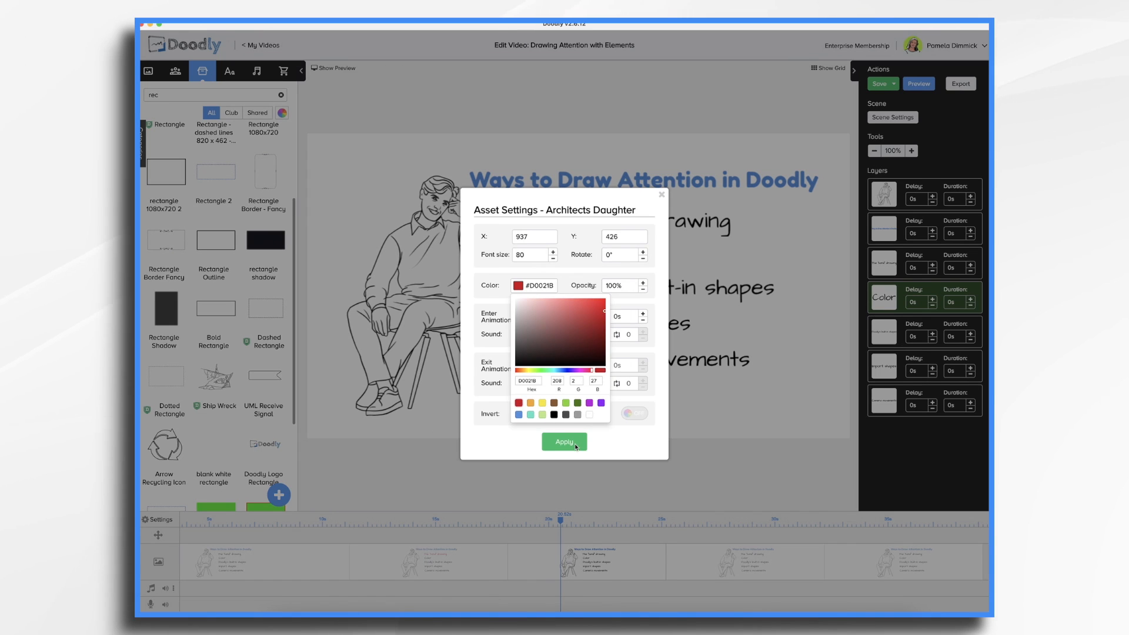
left_click(563, 441)
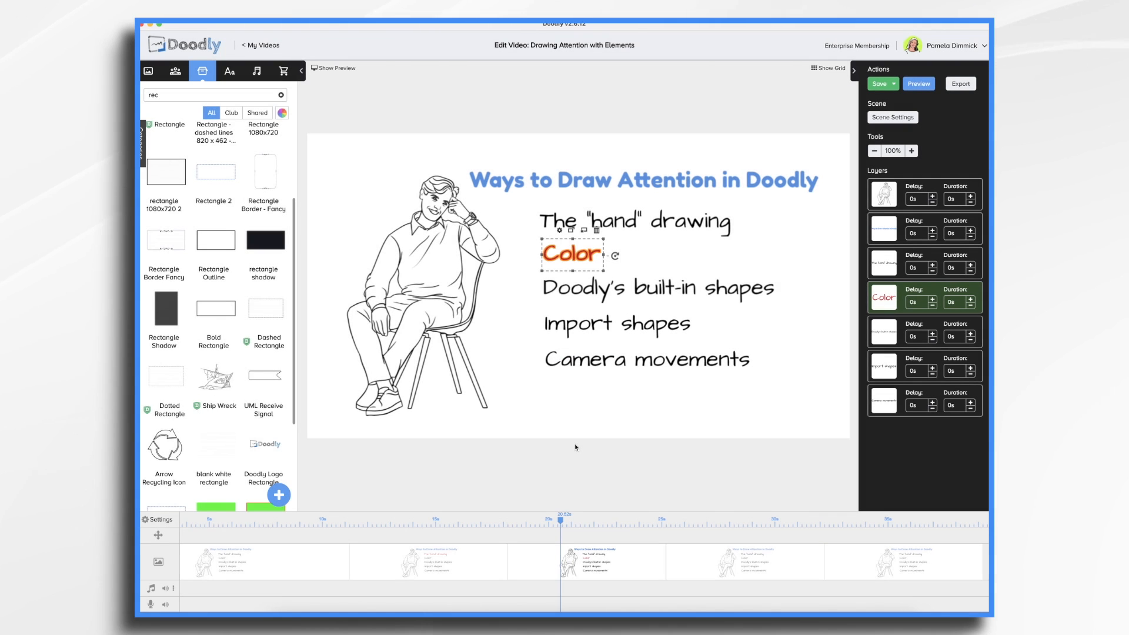
Step: Move to the fourth scene and open settings for the Doodly's built-in shapes bullet
left_click(715, 521)
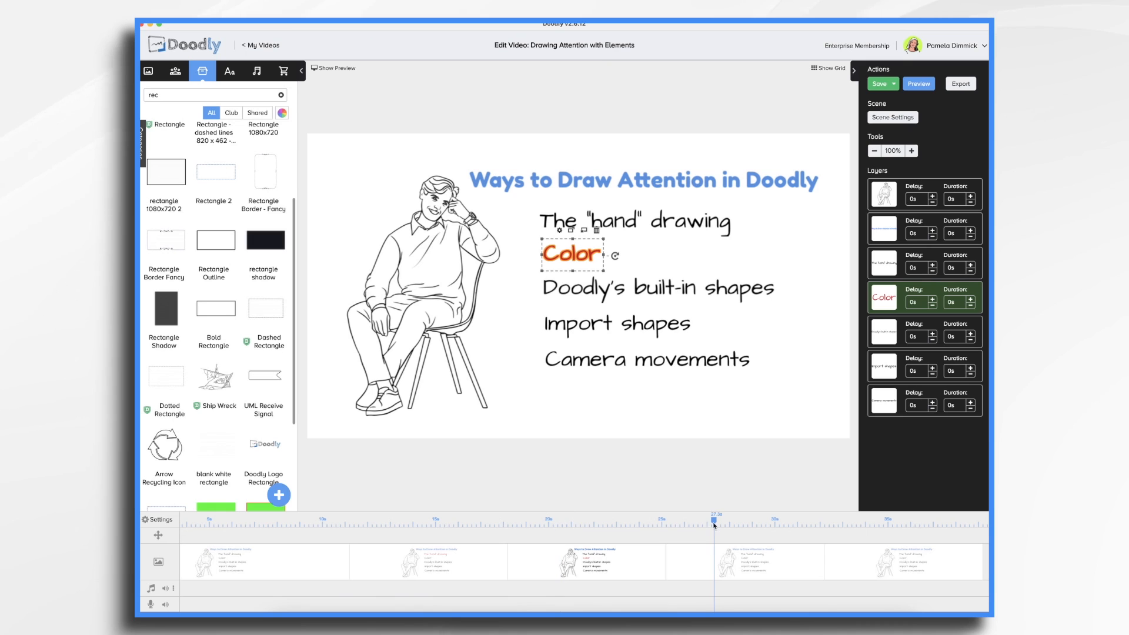
left_click(878, 84)
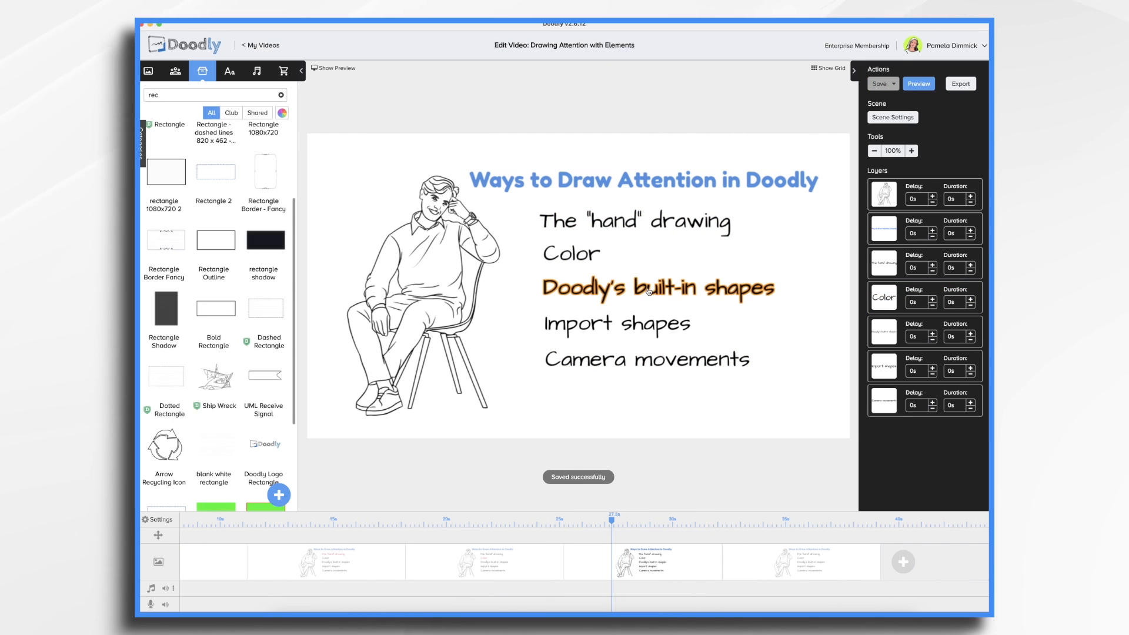
left_click(656, 289)
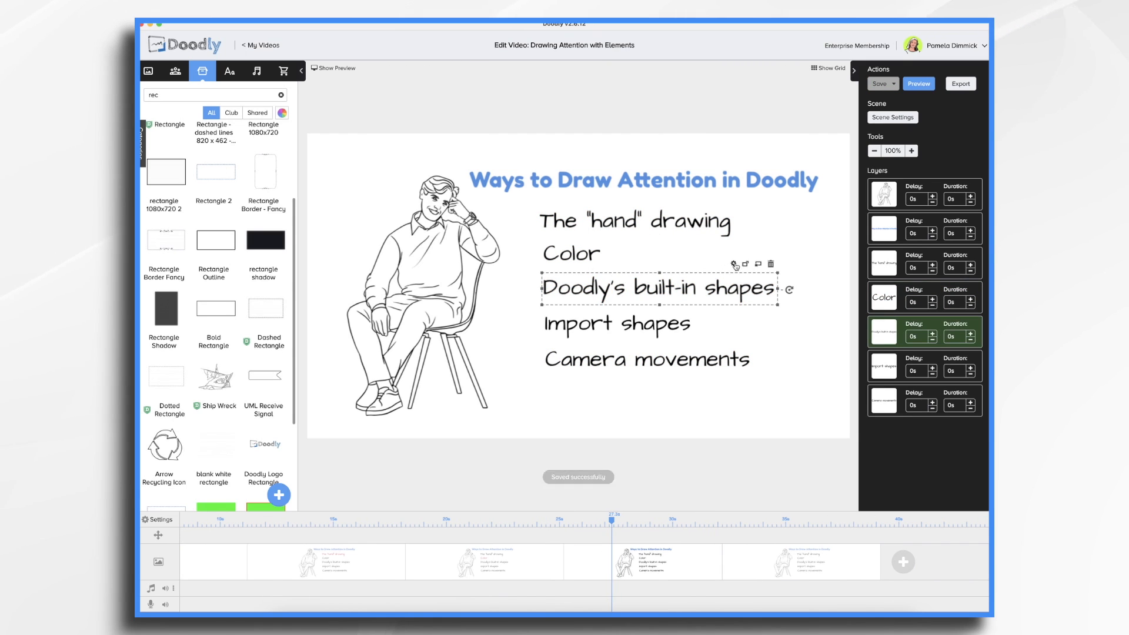
left_click(733, 264)
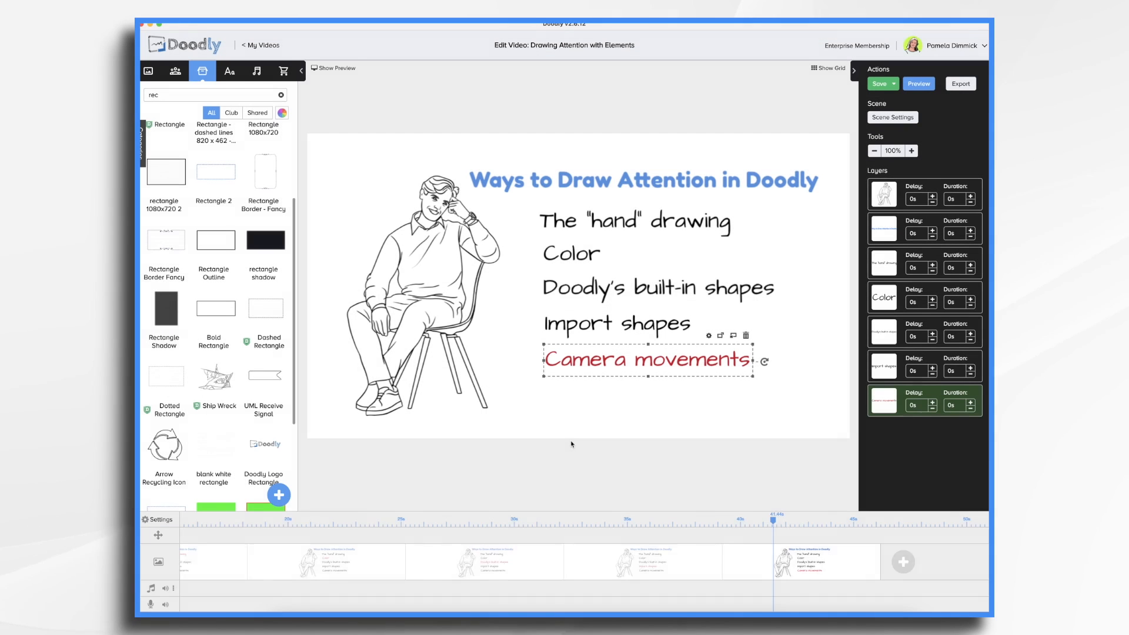
left_click(334, 68)
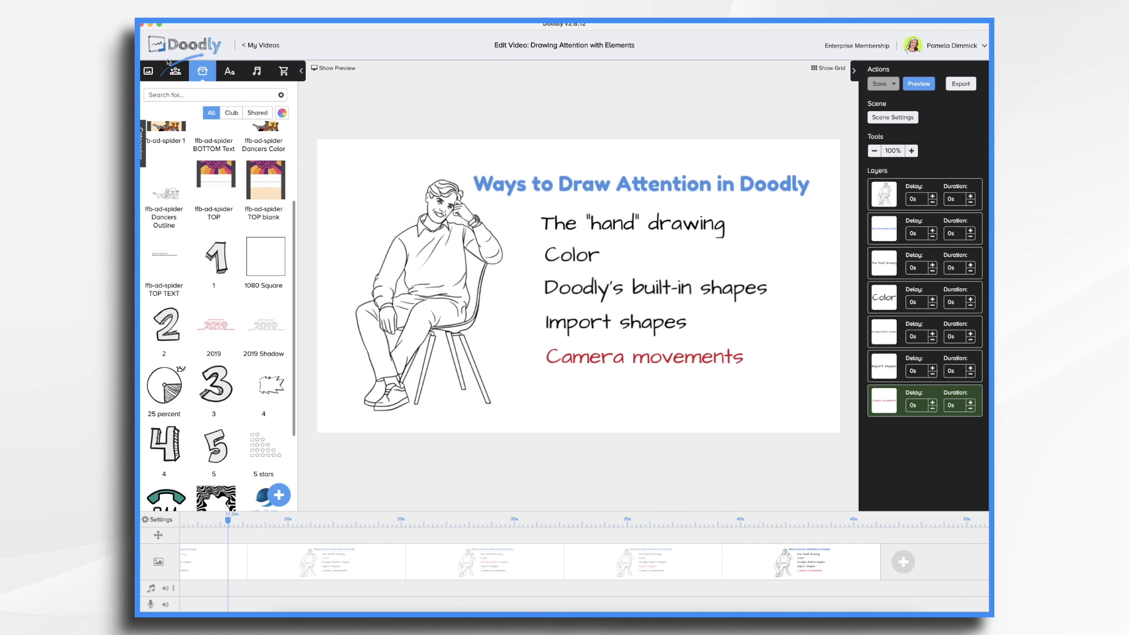
mouse_move(202, 70)
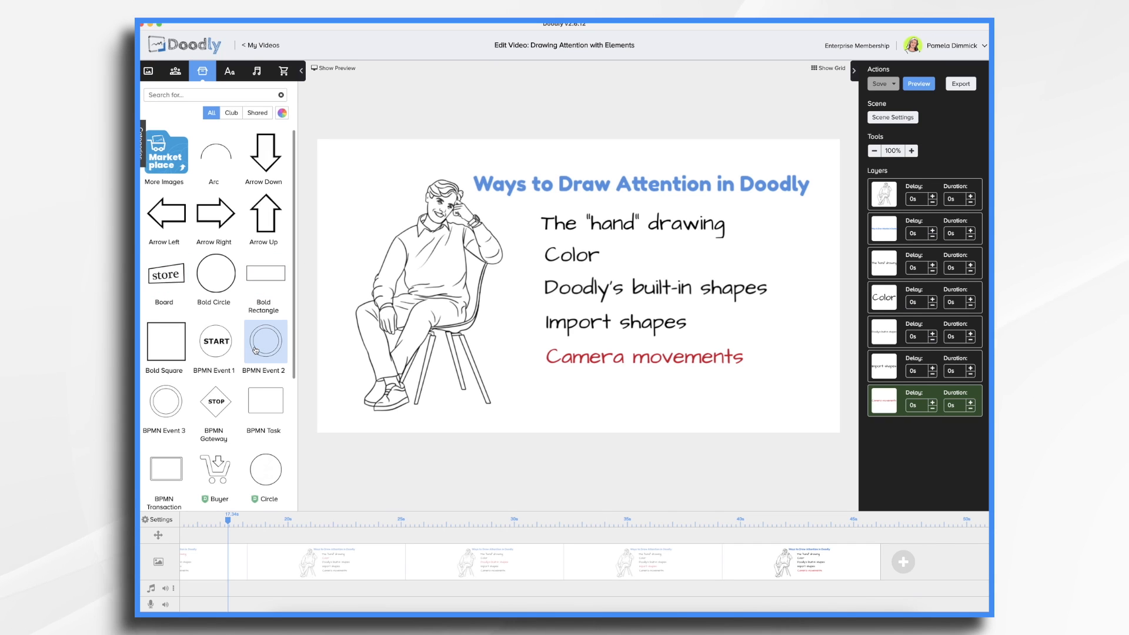
scroll("down", 3)
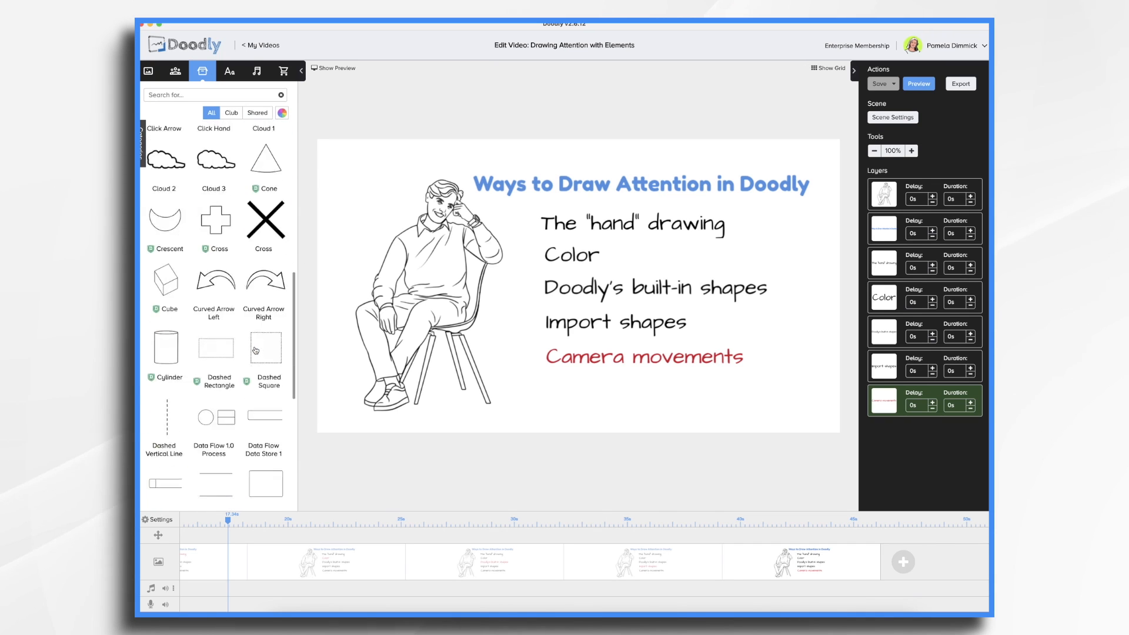
scroll("down", 3)
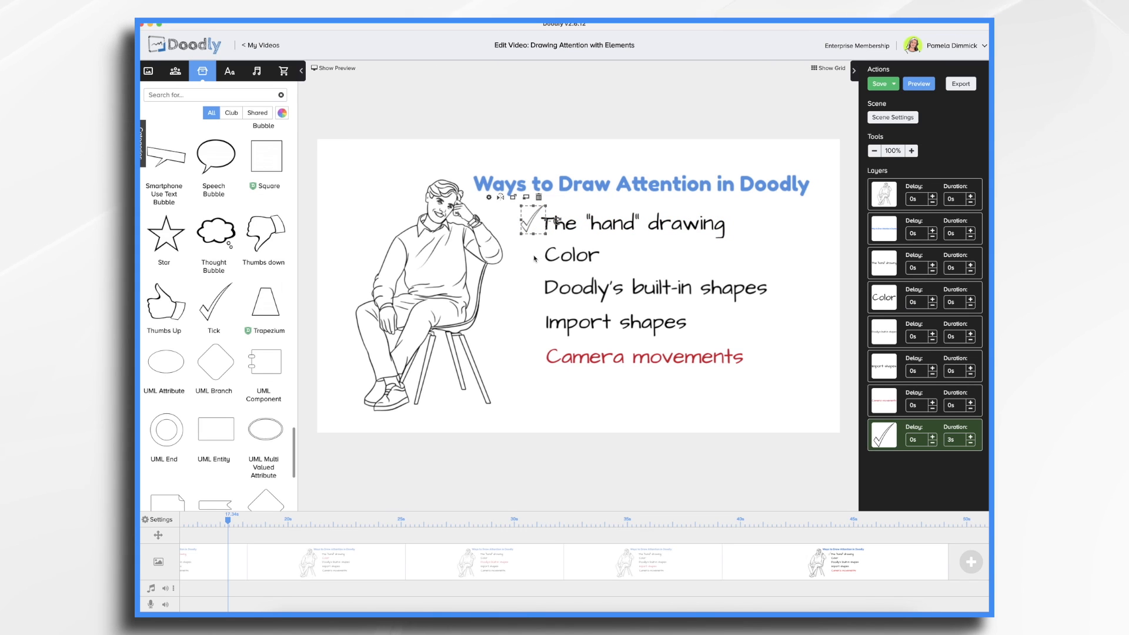
mouse_move(537, 327)
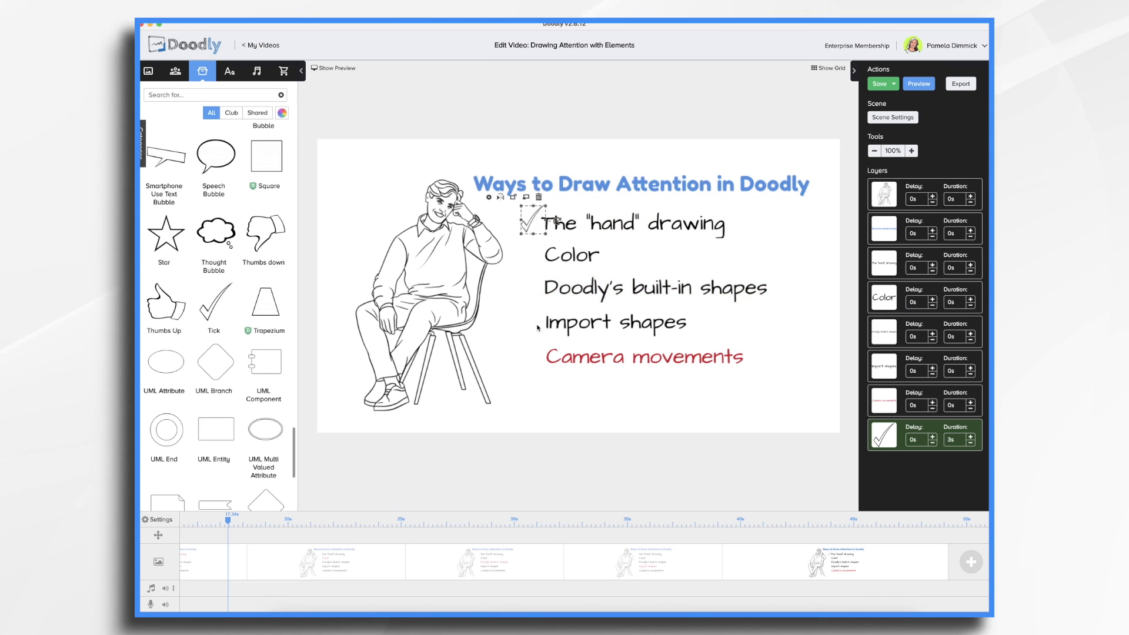
left_click(878, 84)
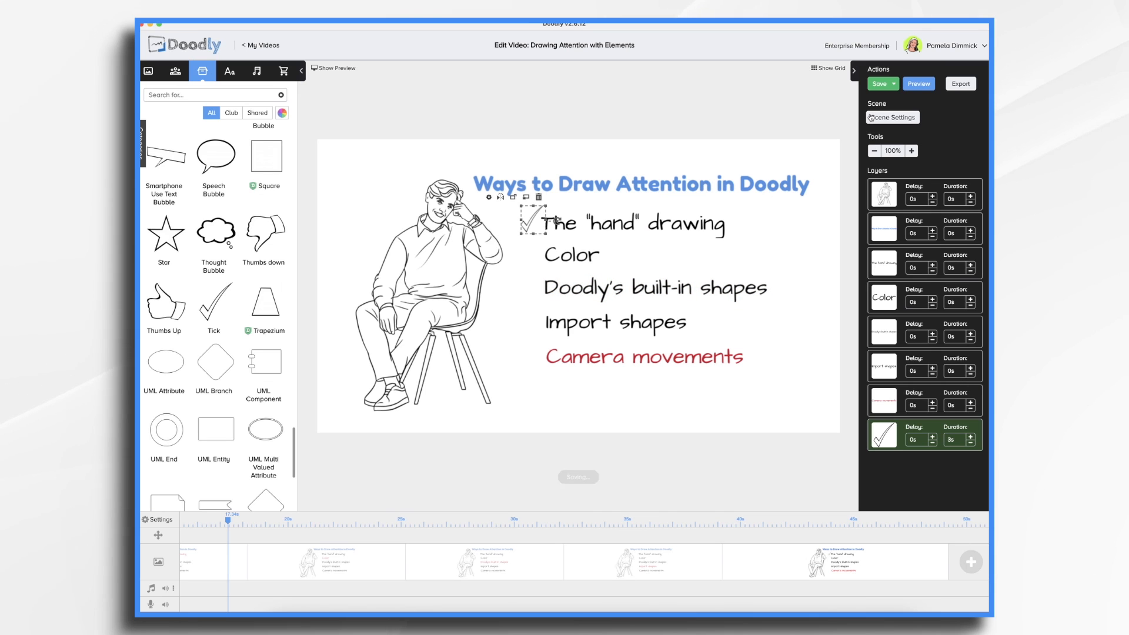
left_click(879, 83)
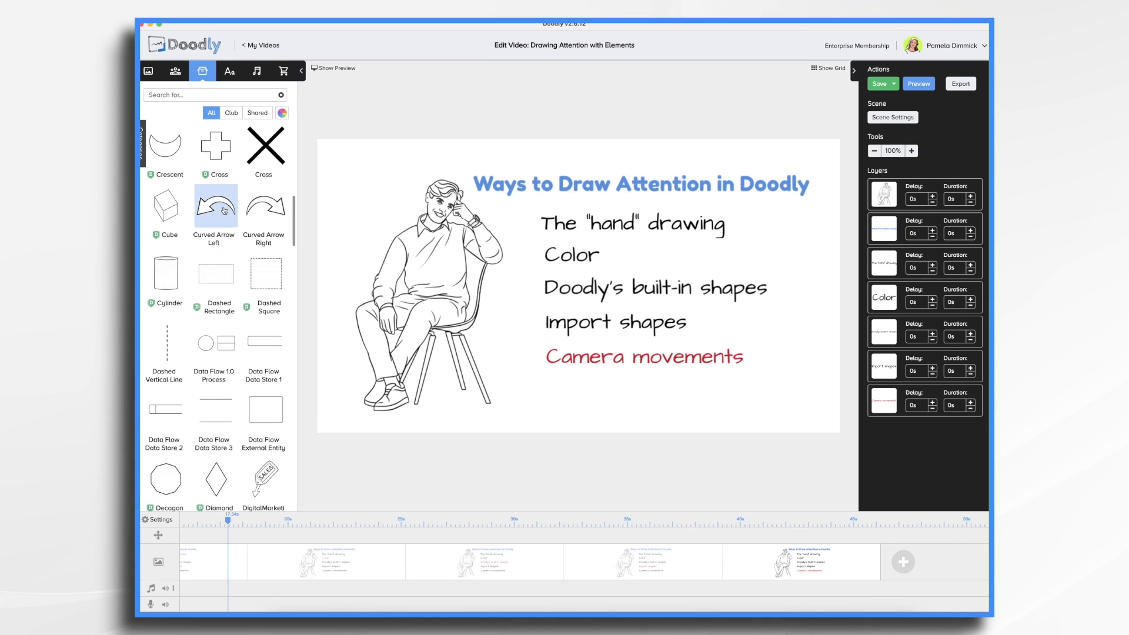
Step: Drag a curved arrow onto the canvas beside the first bullet
left_click_drag(214, 206, 511, 206)
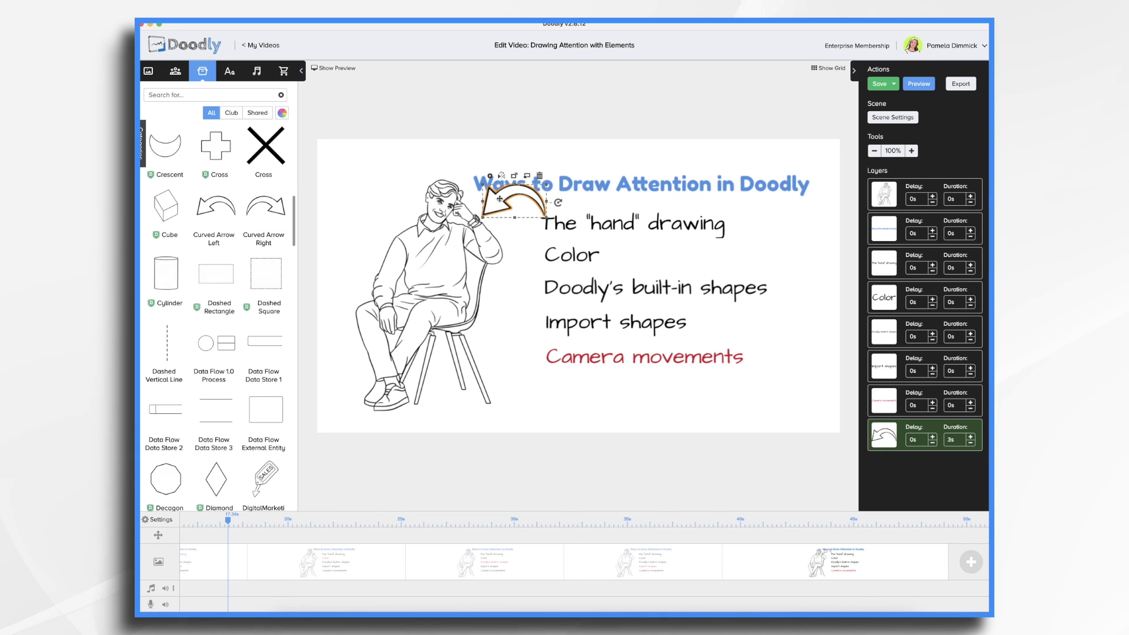
left_click(542, 176)
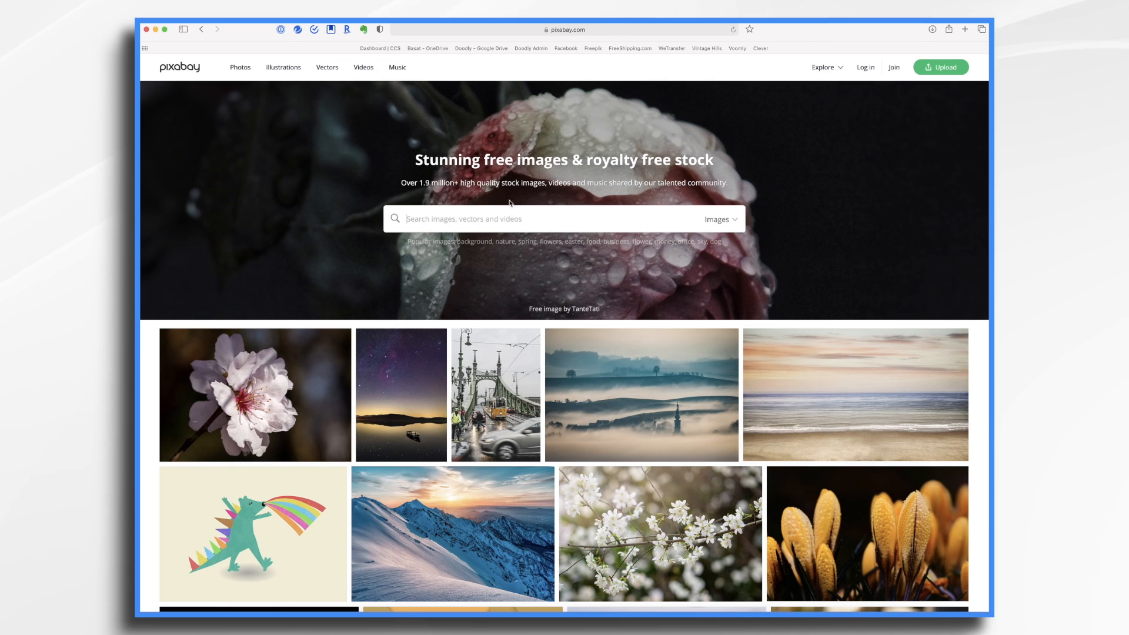
Step: Search Pixabay's vector graphics for arrows and browse the results
left_click(720, 219)
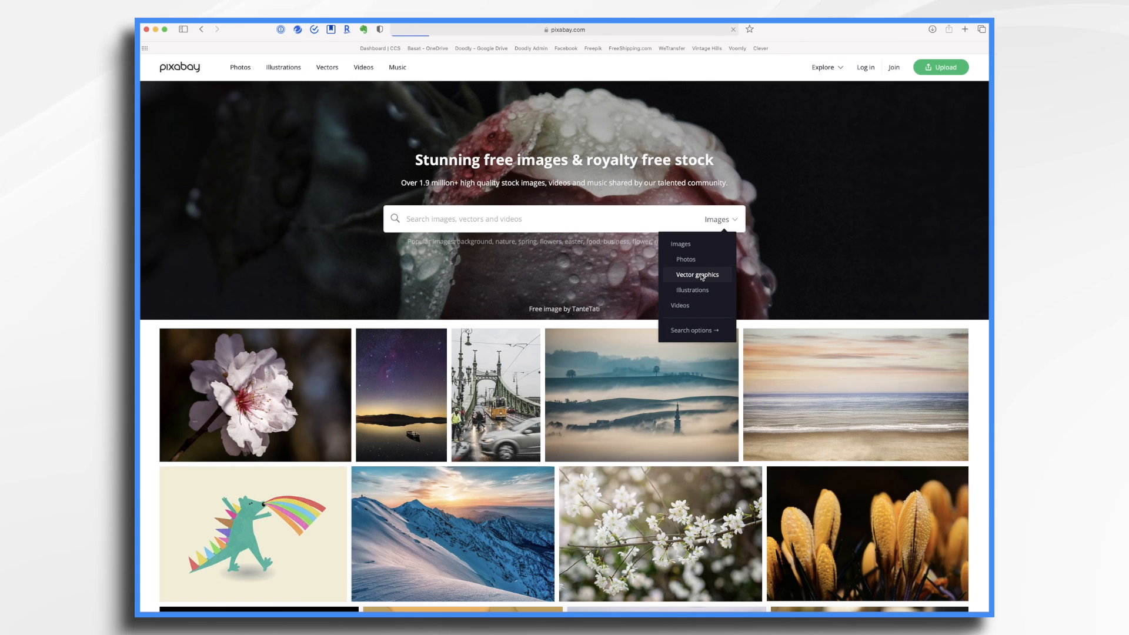
left_click(697, 274)
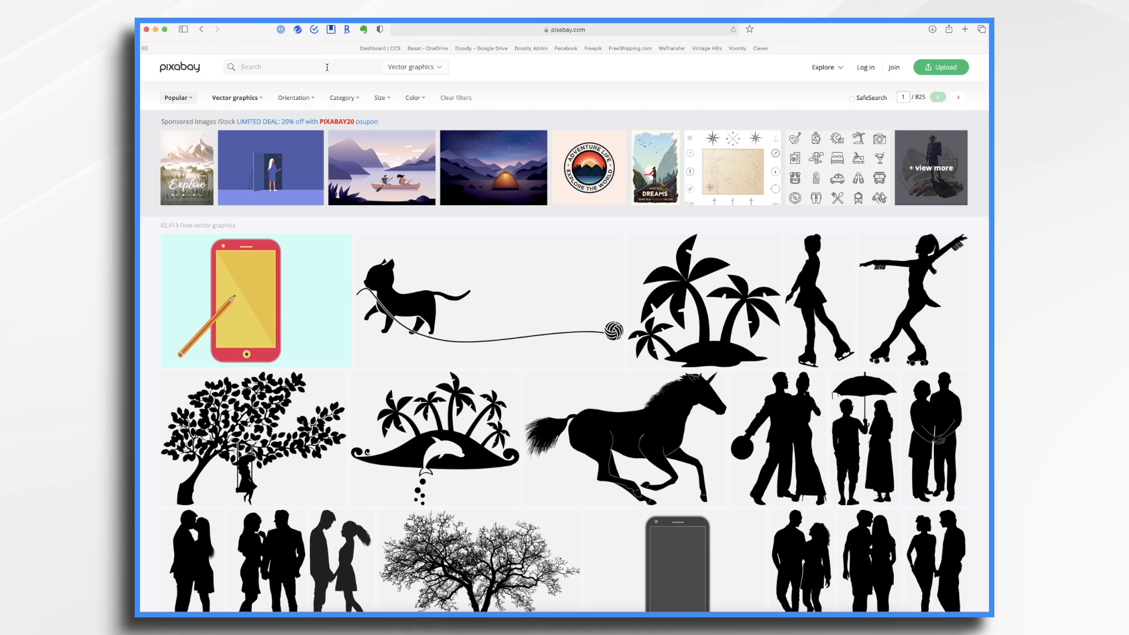
type("arrow")
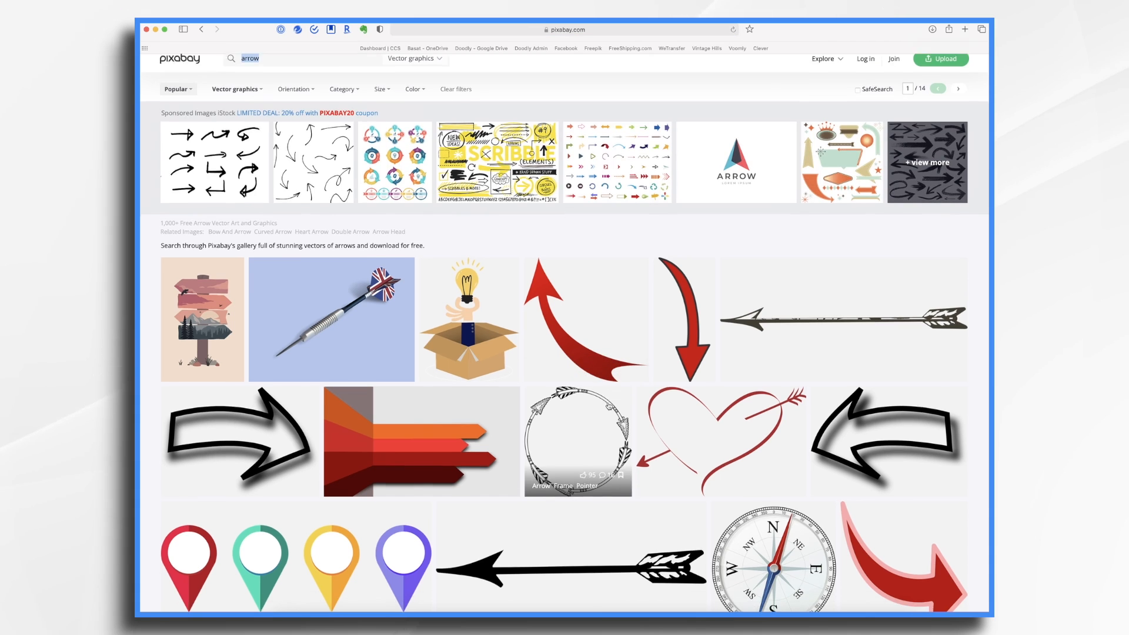
scroll("down", 3)
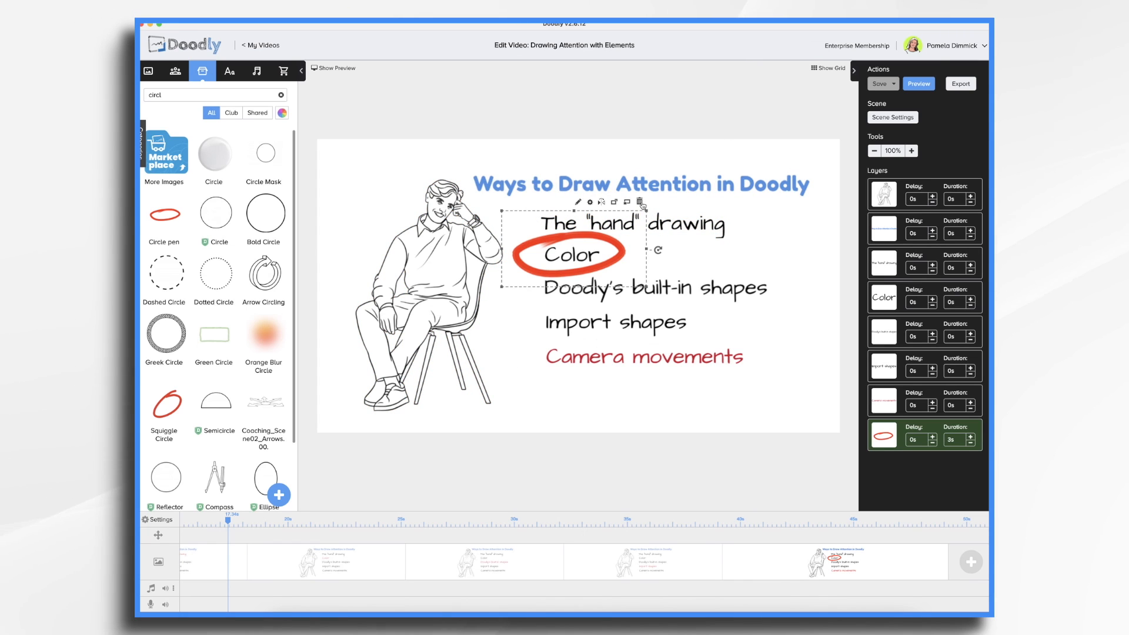
left_click(639, 202)
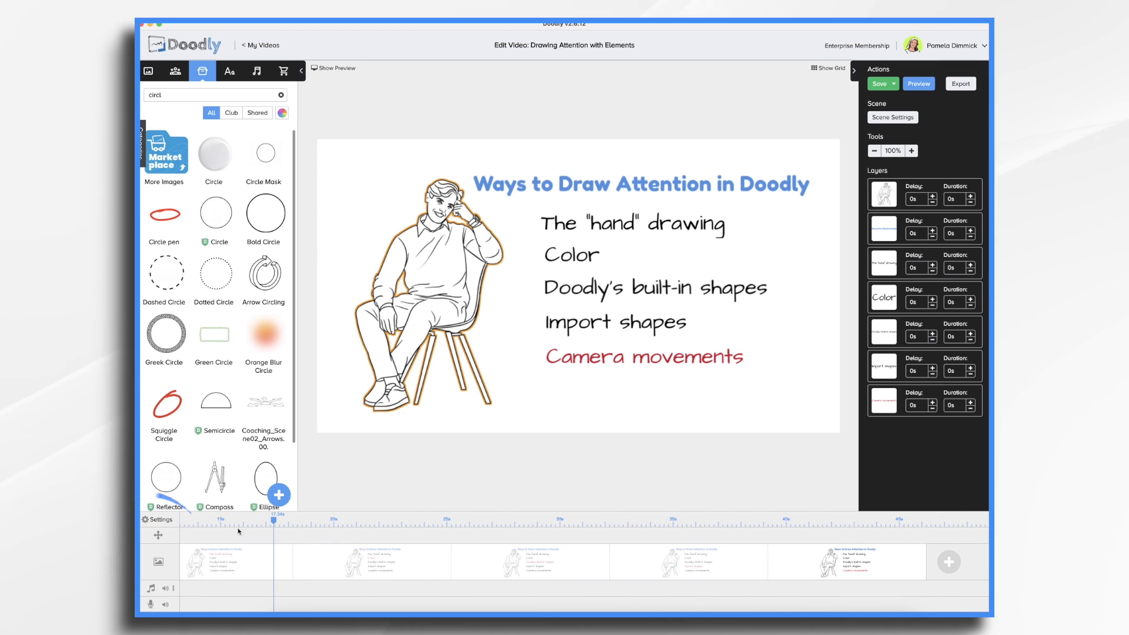
Step: Add a pan-and-zoom camera move on the last scene and open its settings
left_click(879, 83)
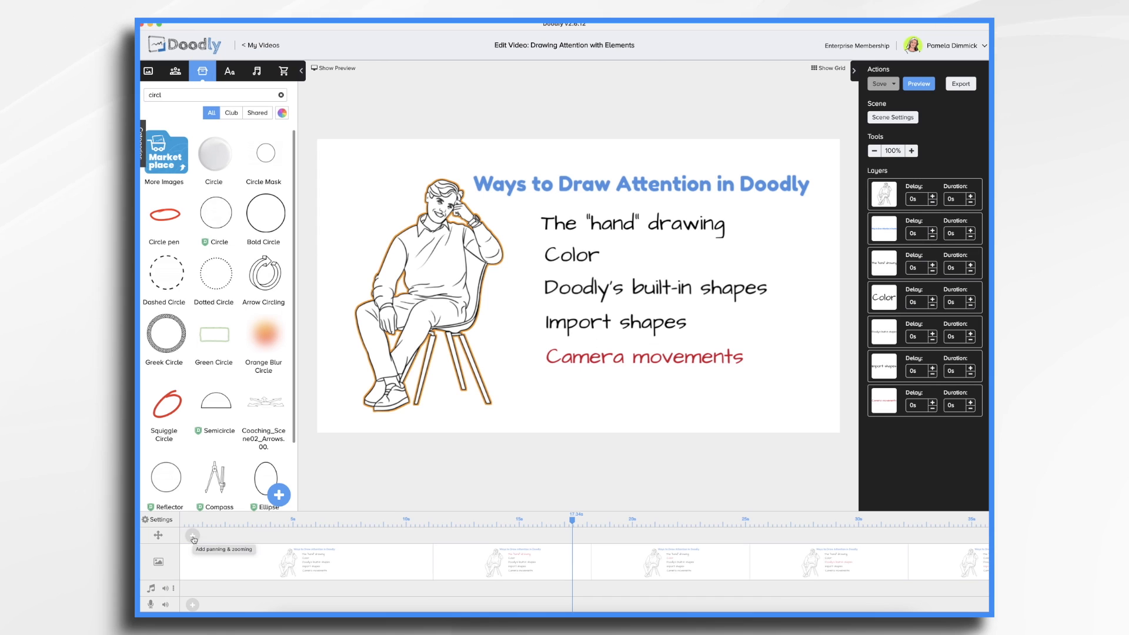
left_click(193, 539)
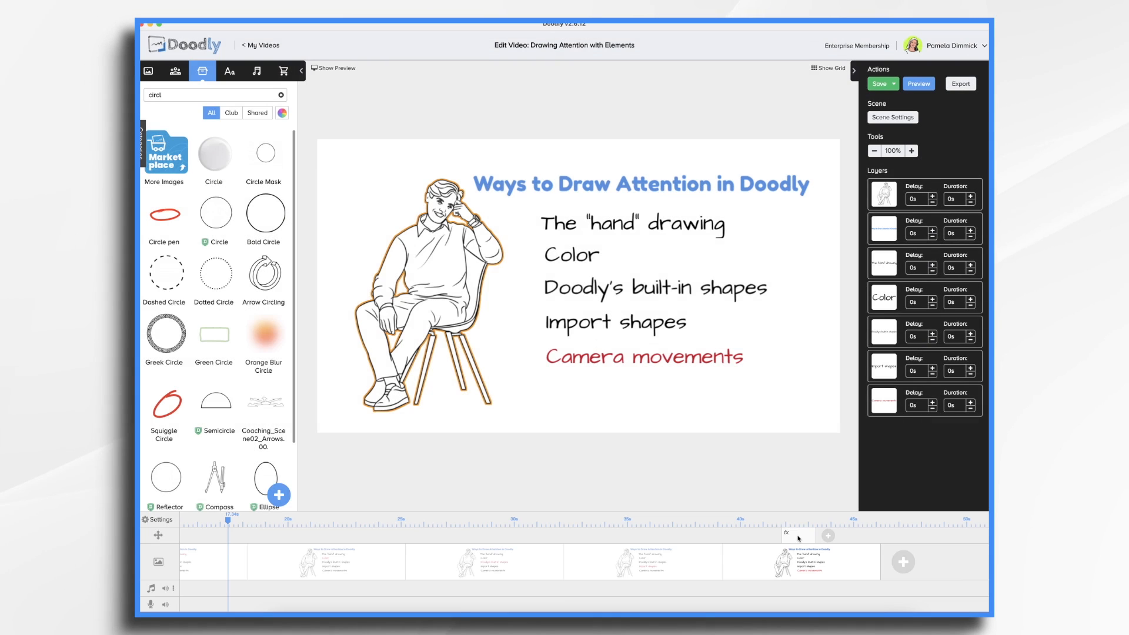
left_click(786, 536)
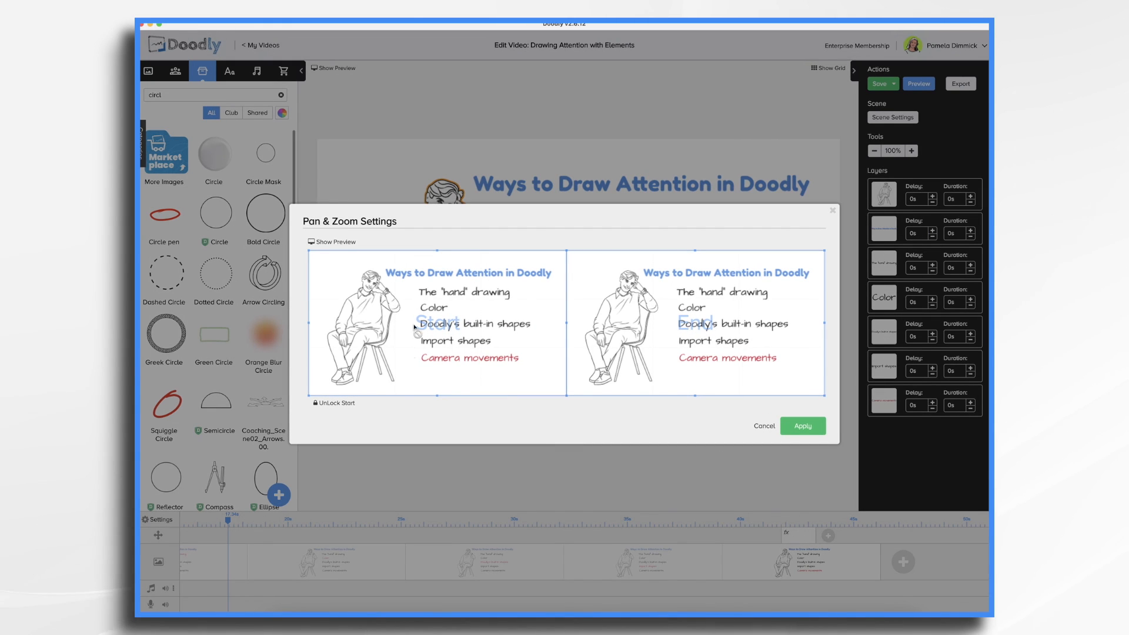
mouse_move(696, 279)
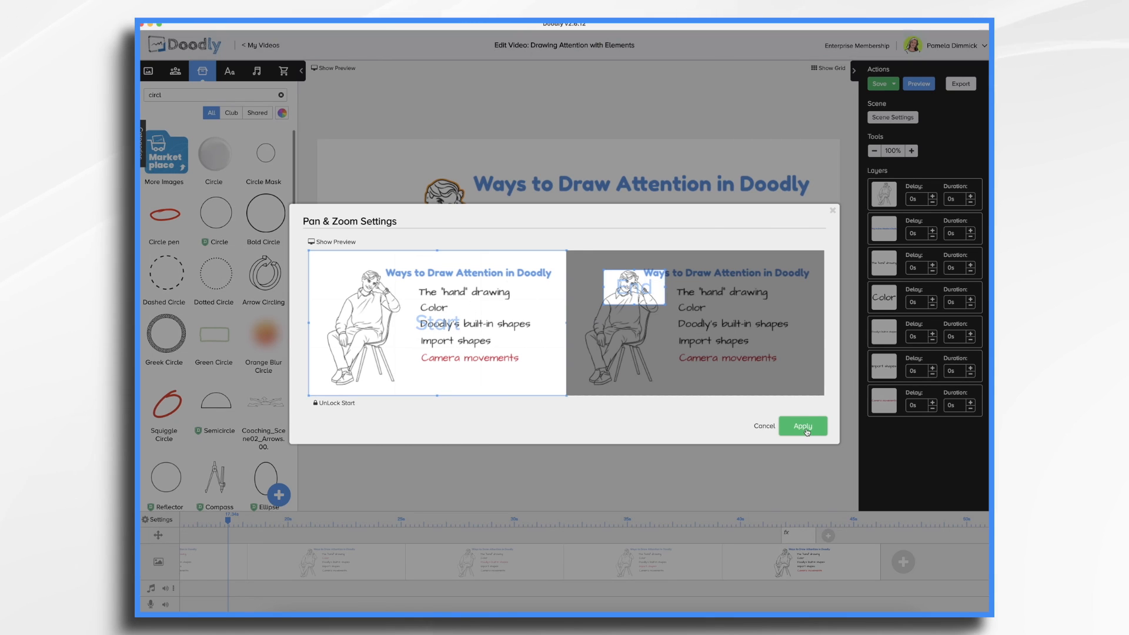
Step: Apply the camera move ending on a close-up of the man's hand and watch
left_click(801, 426)
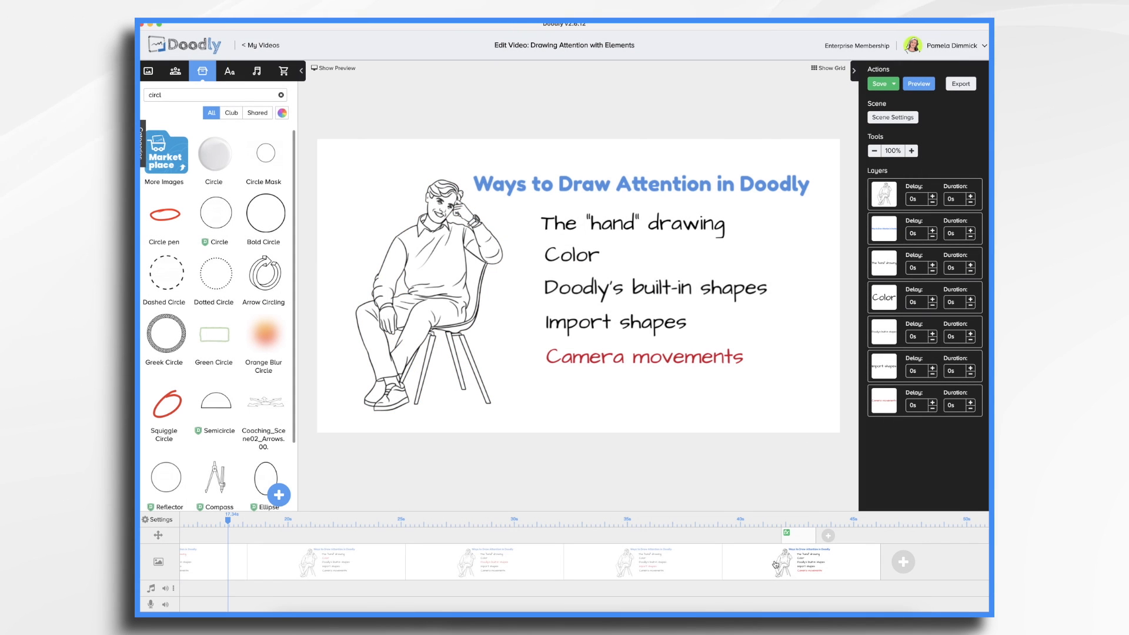
Step: Preview the final bullet scene from its timeline context menu to check the zoom
right_click(798, 561)
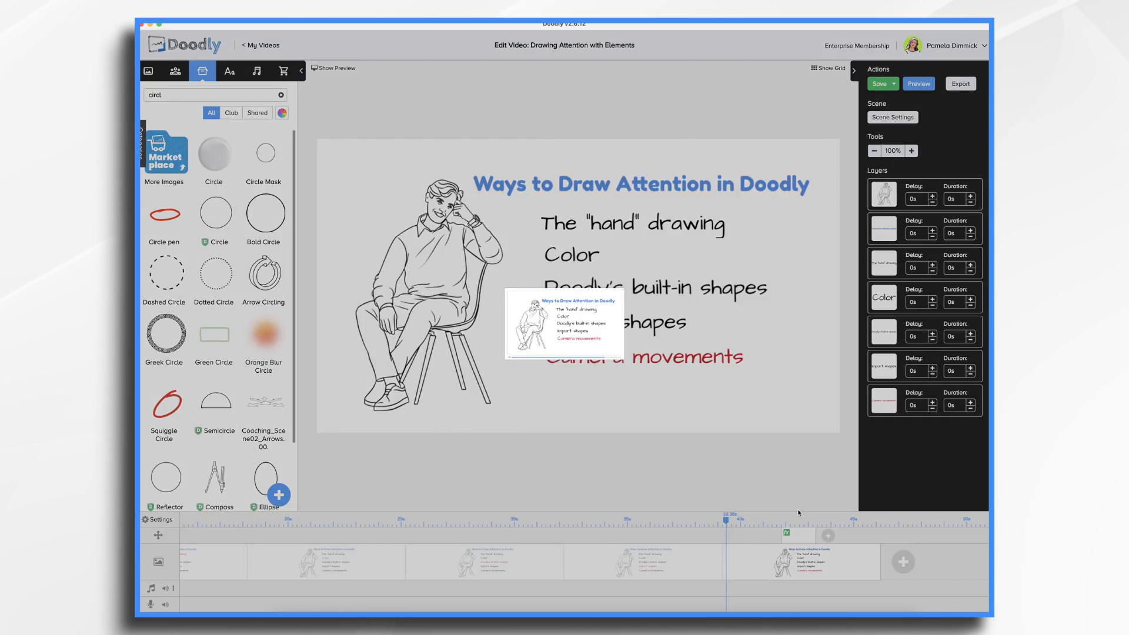
left_click(918, 84)
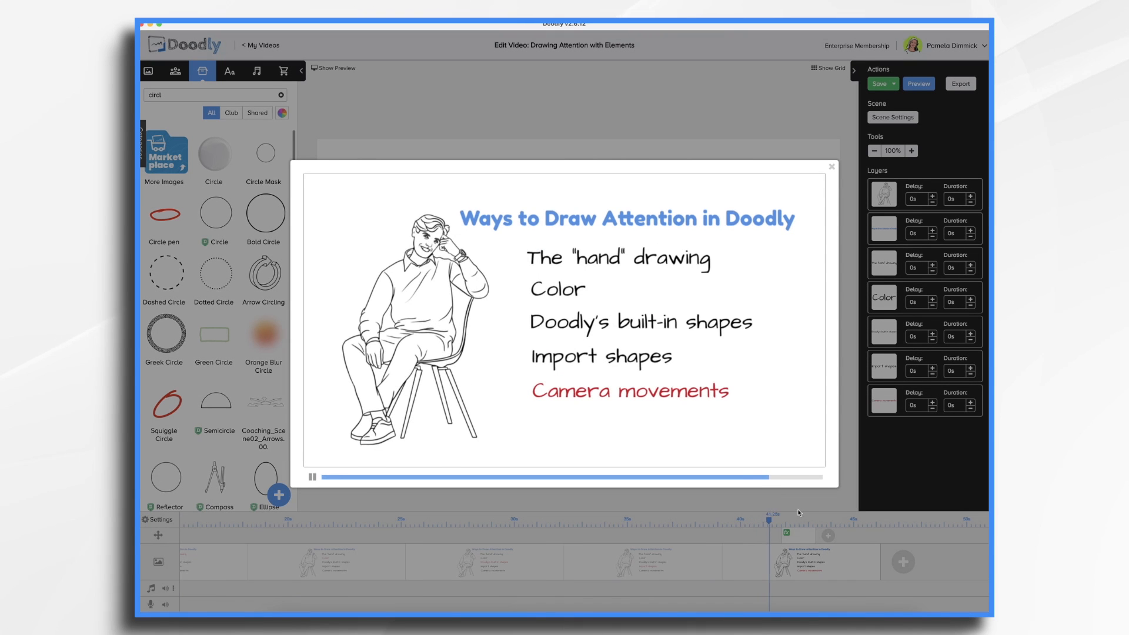